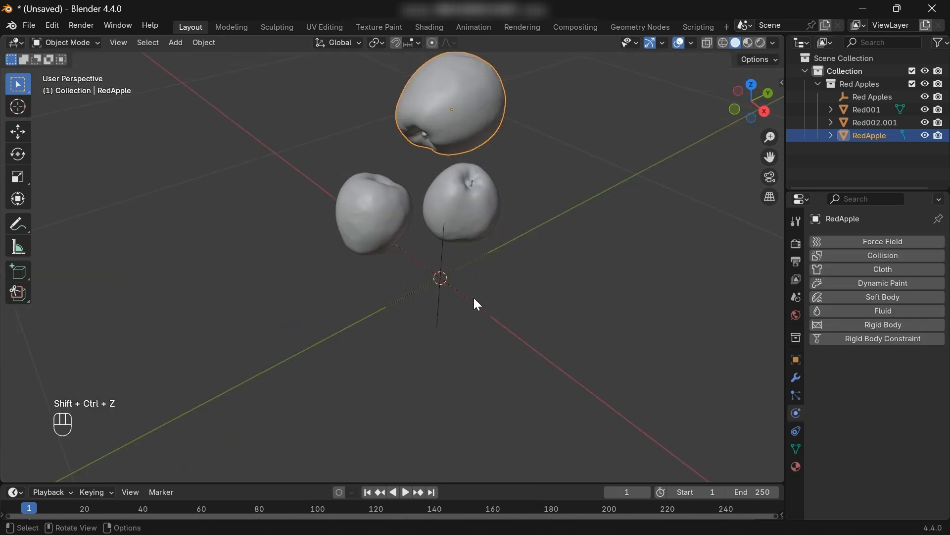
Step: Centre the RedApple's origin on its geometry, make it an active rigid body, and play the fall
click(204, 43)
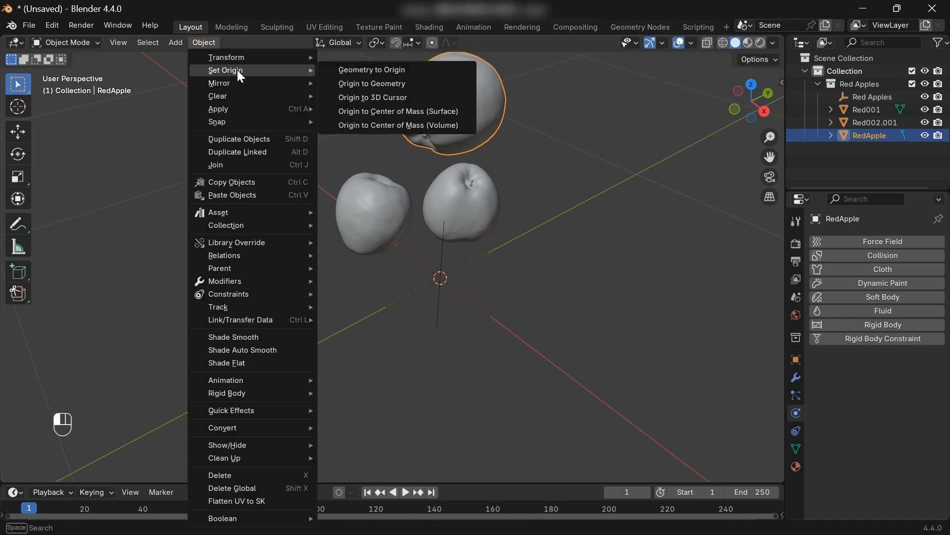
mouse_move(371, 88)
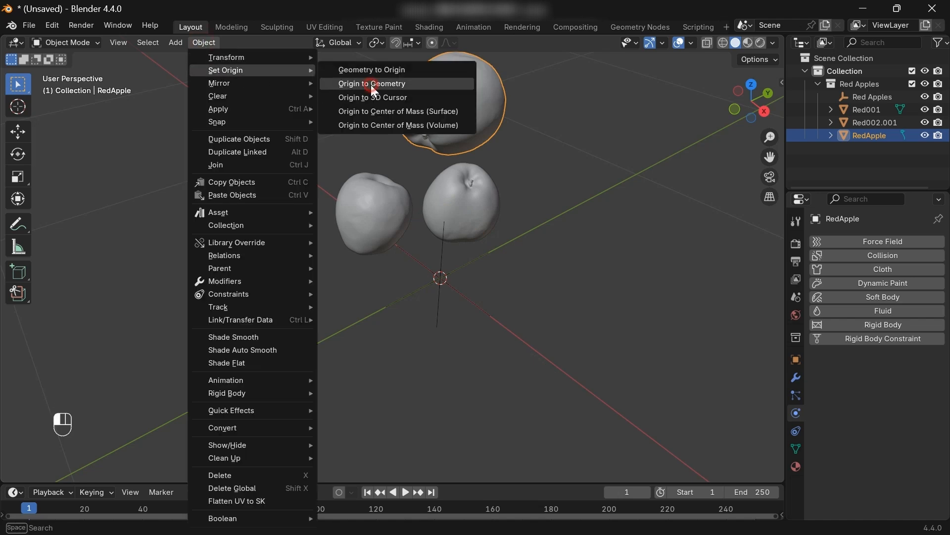
click(372, 83)
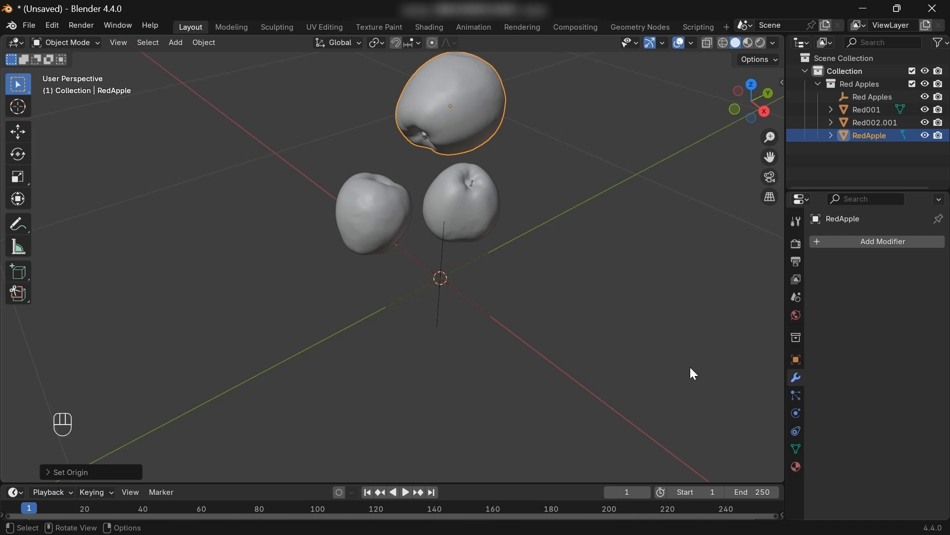
click(795, 413)
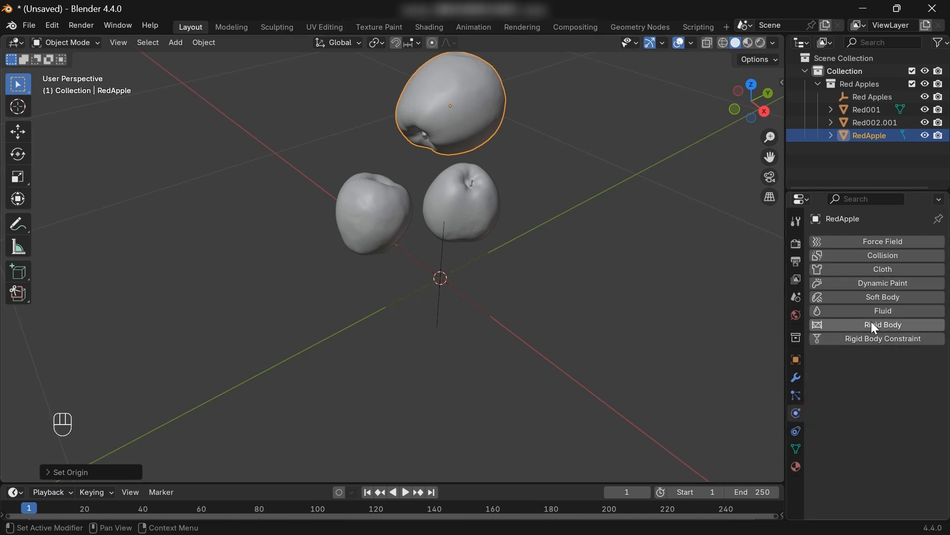
click(883, 324)
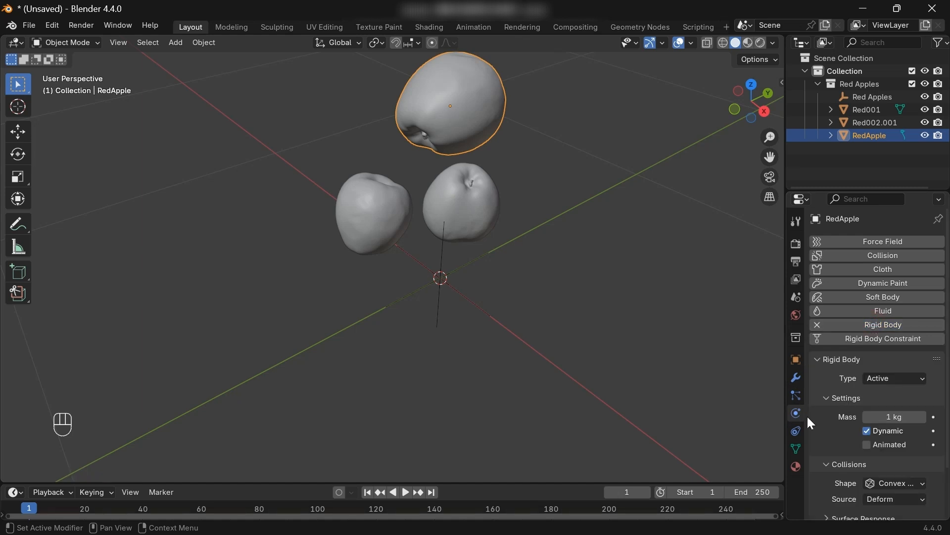
key(Space)
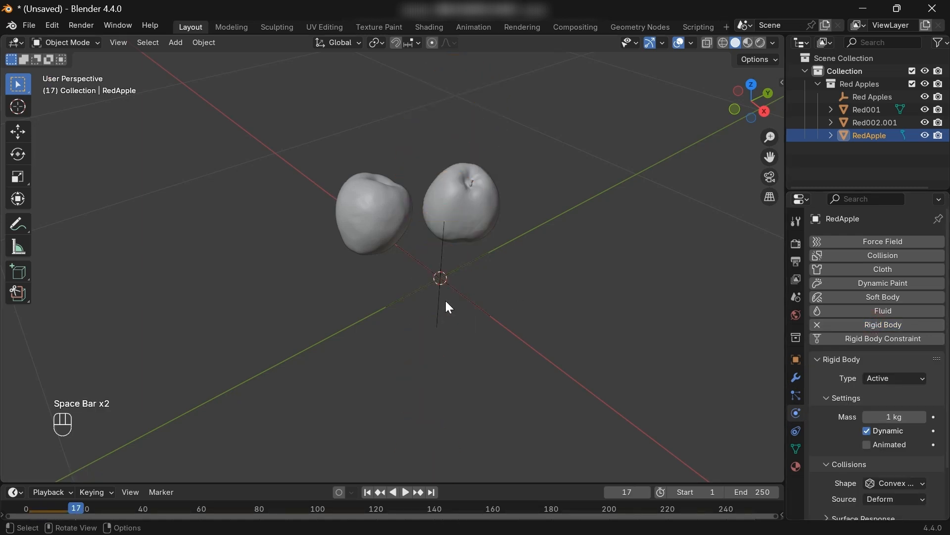
mouse_move(359, 427)
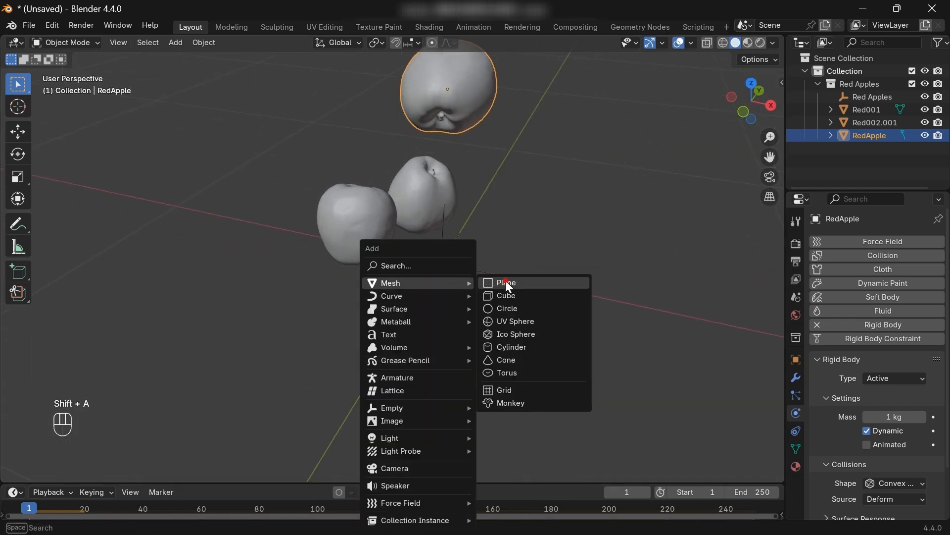
Step: Add a large floor plane as a passive rigid body and play the apples landing on it
click(507, 283)
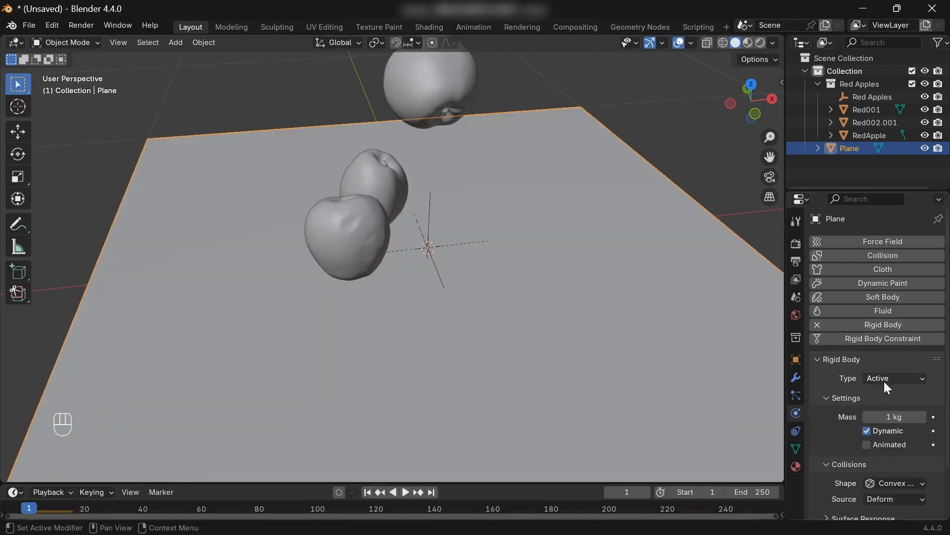
click(894, 378)
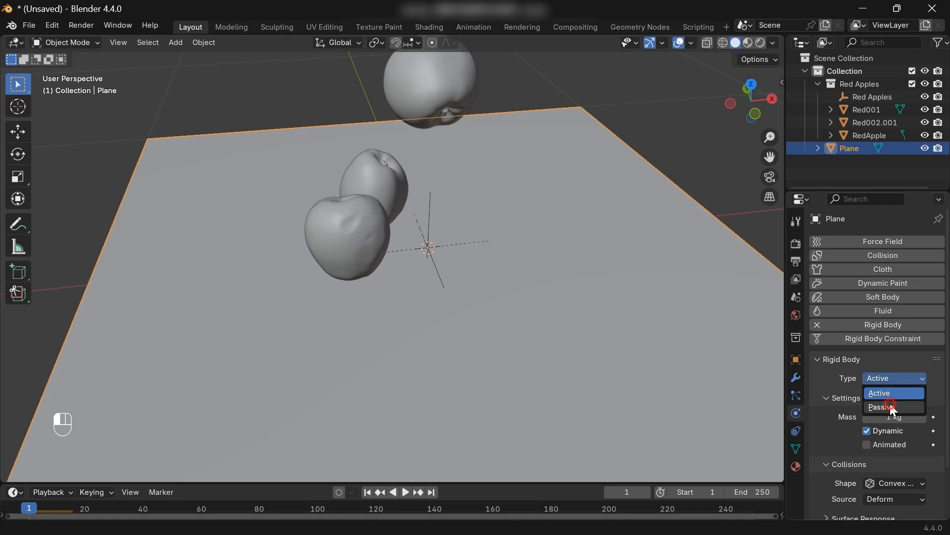
click(882, 407)
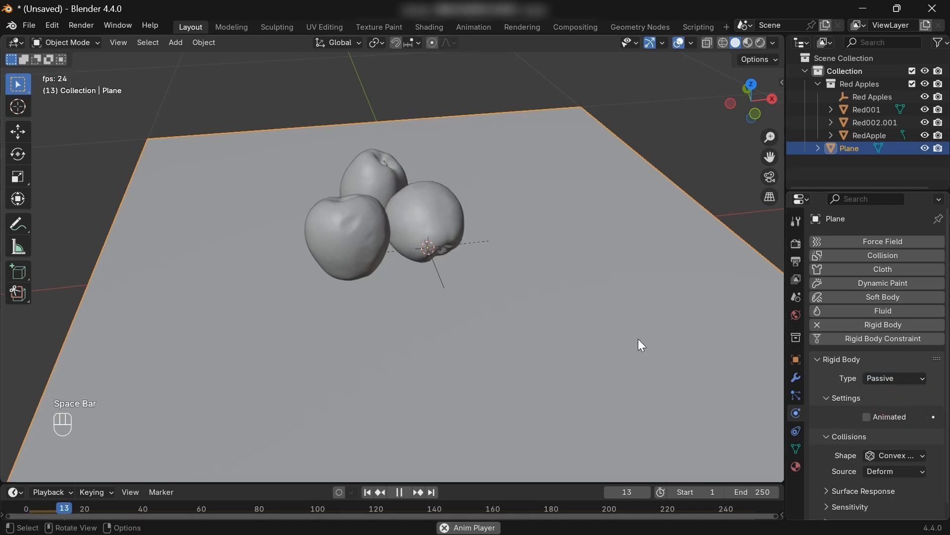
key(Space)
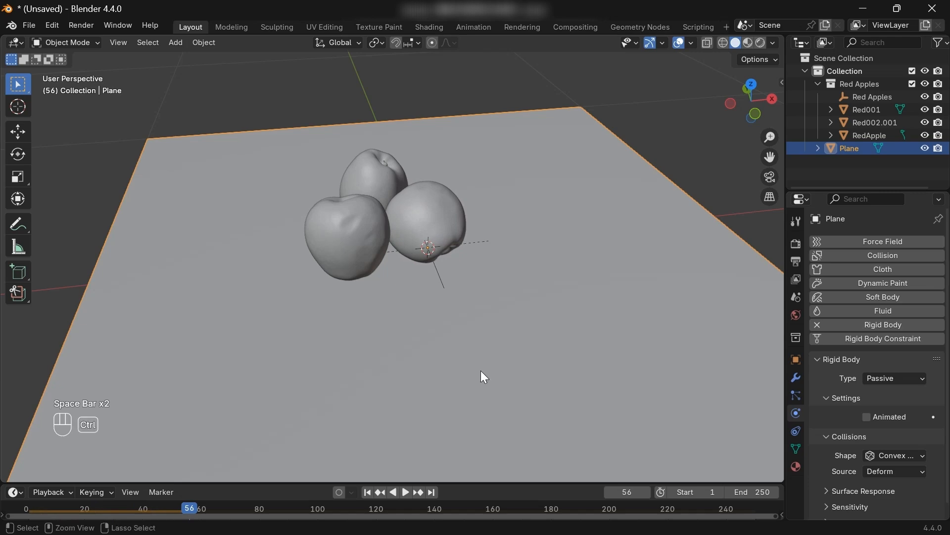
Step: Save the scene as 'apple tutorial' in the Documents folder
text(app)
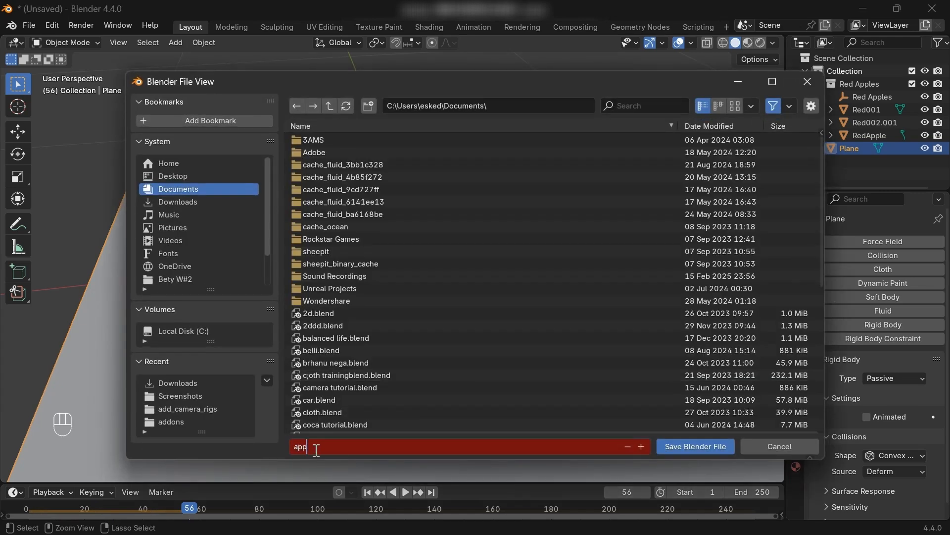
click(695, 446)
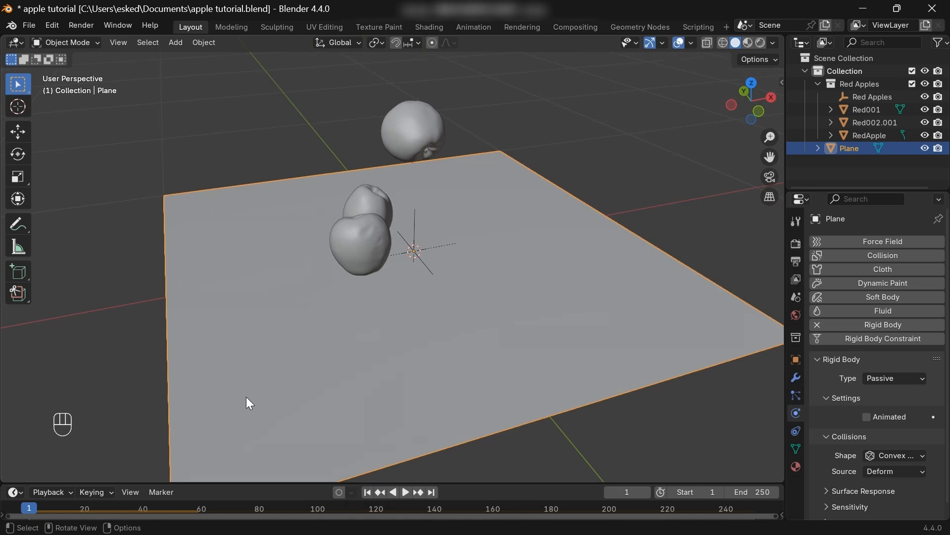
mouse_move(381, 383)
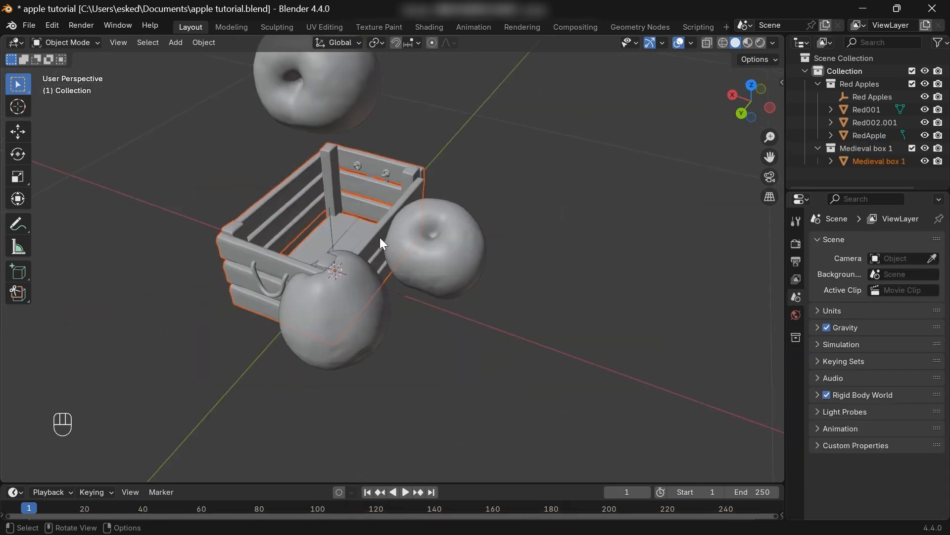
Step: Scale up the Medieval box 1 crate and lift the apples above it
key(s)
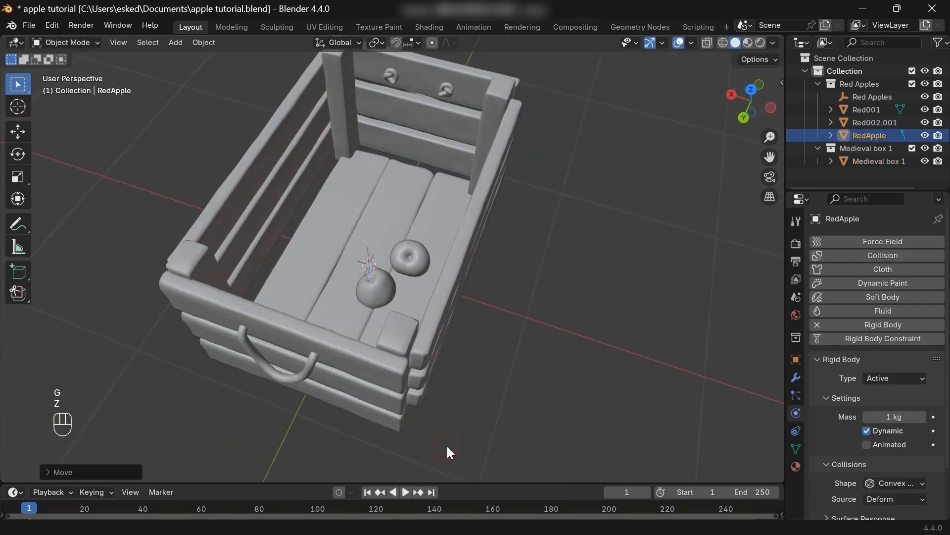
key(Space)
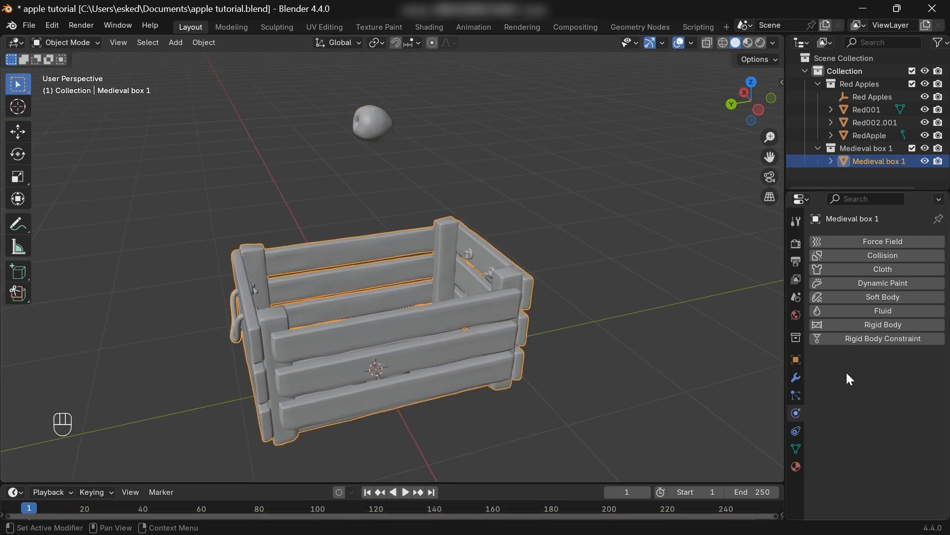
Step: Make the crate a passive rigid body and test the drop
click(882, 324)
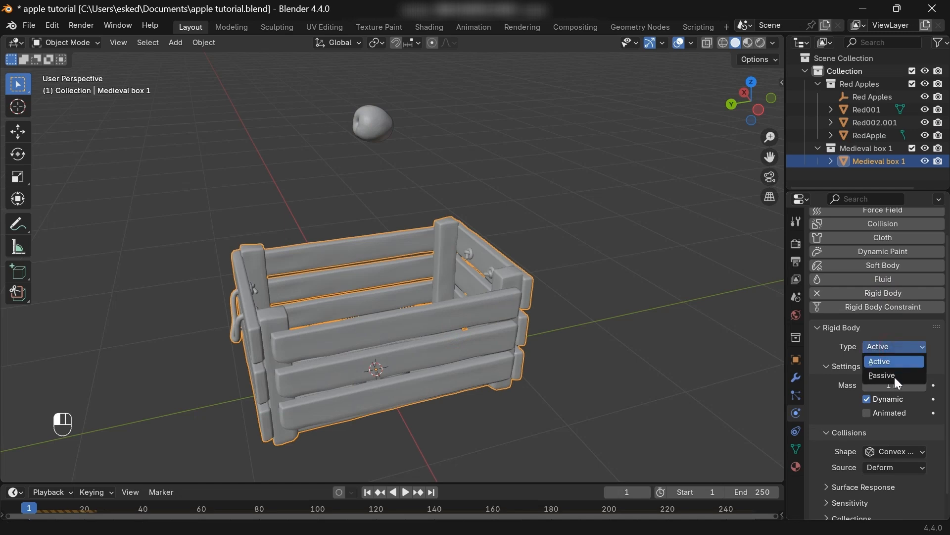
click(881, 375)
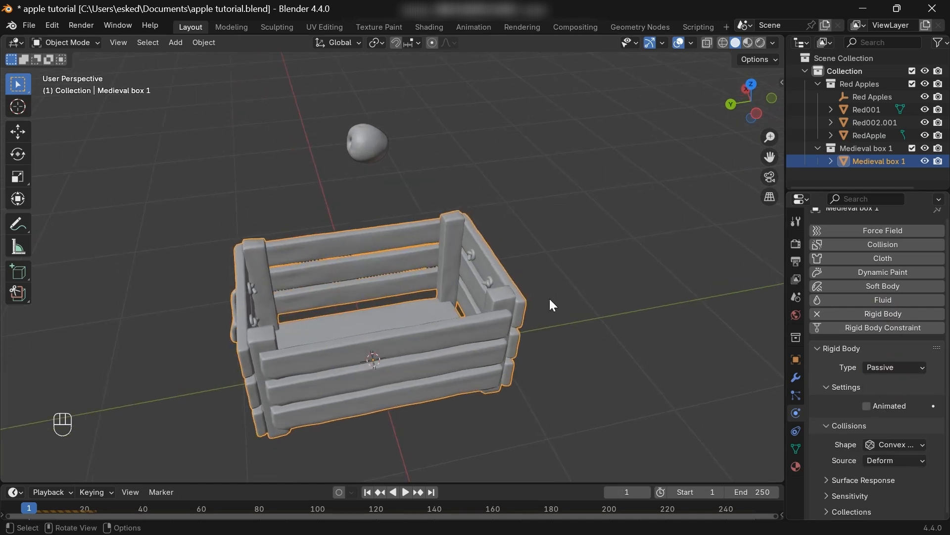
key(Space)
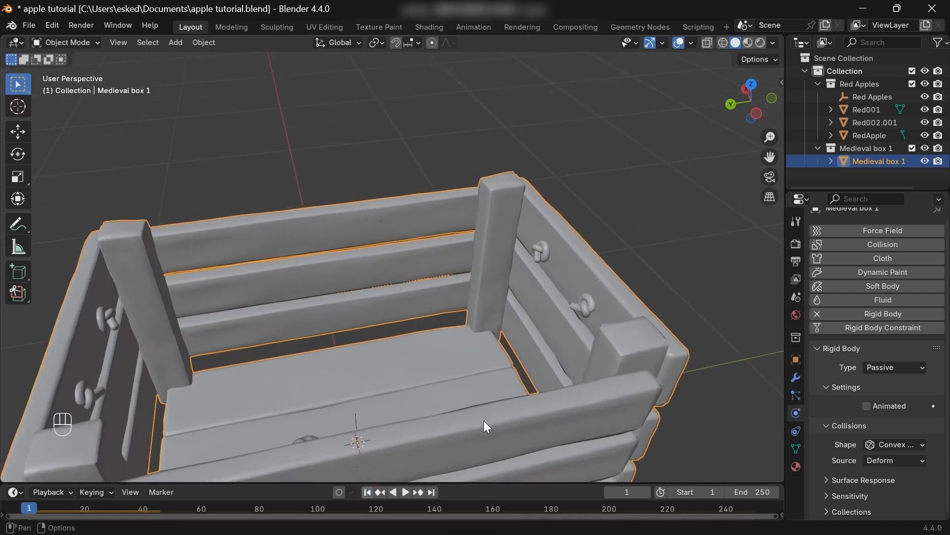
key(space)
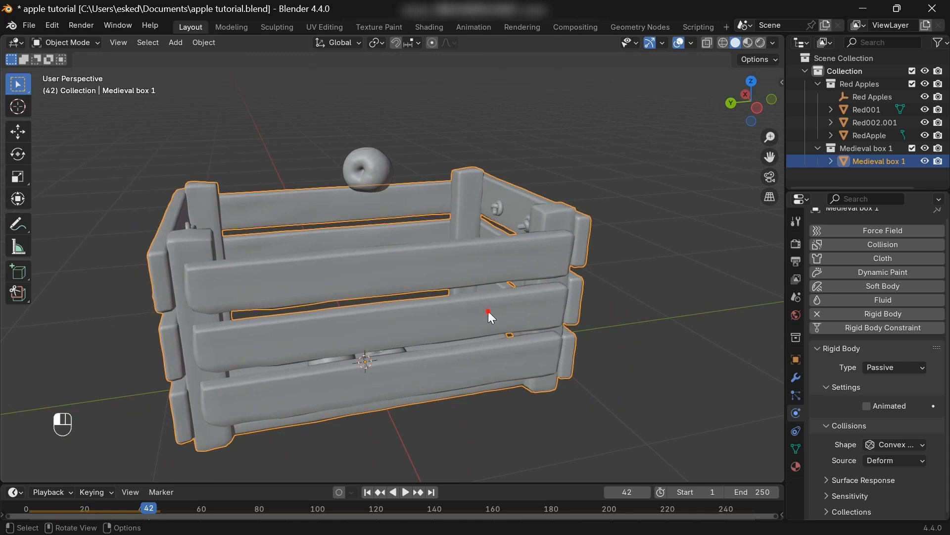
mouse_move(917, 439)
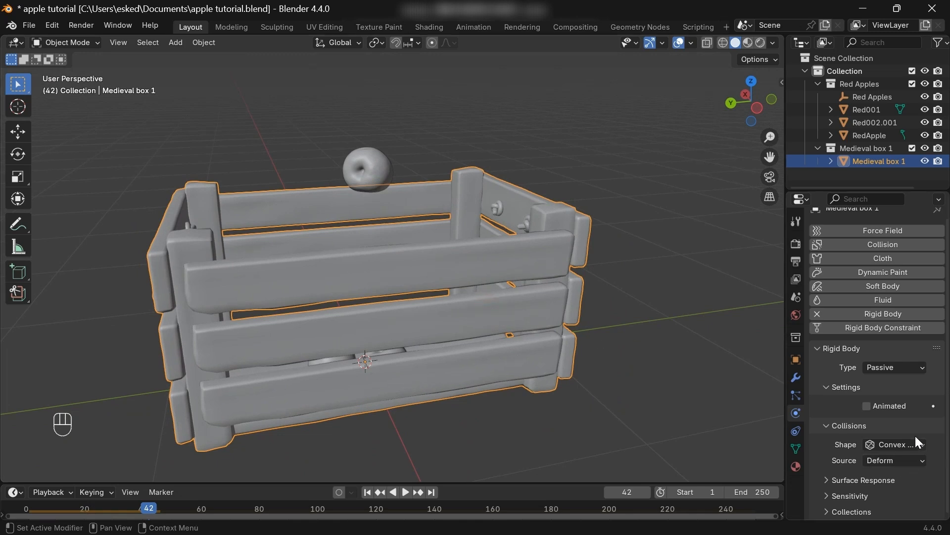
Step: Switch the crate's collision shape to Mesh and replay the simulation
click(894, 444)
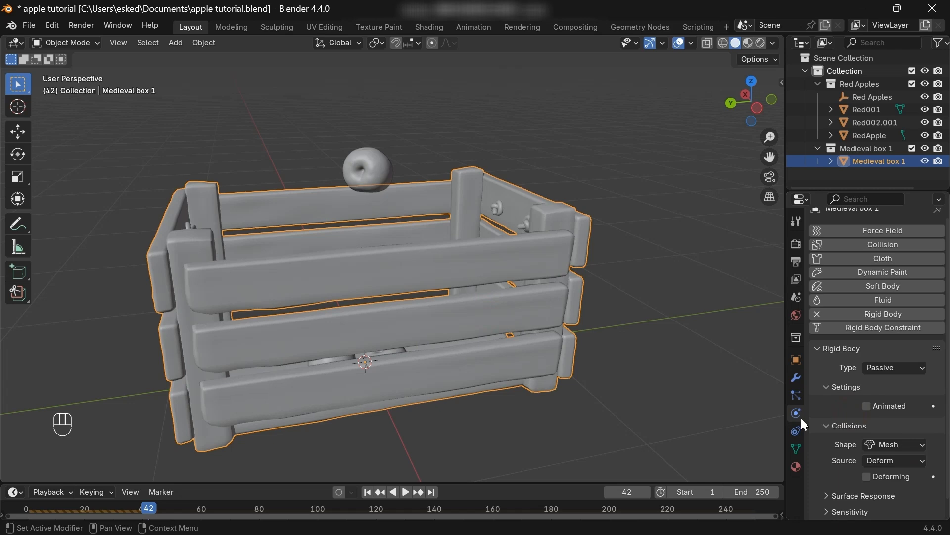
key(Space)
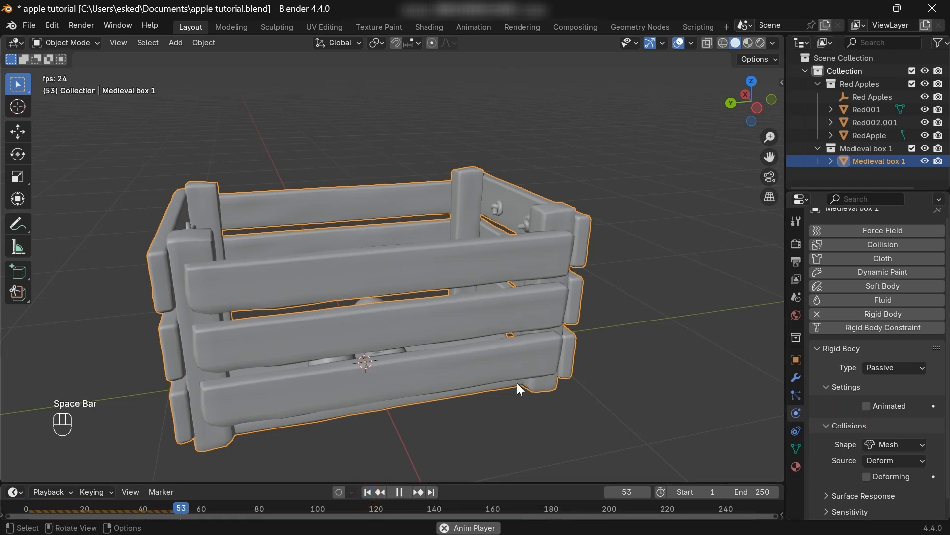
key(space)
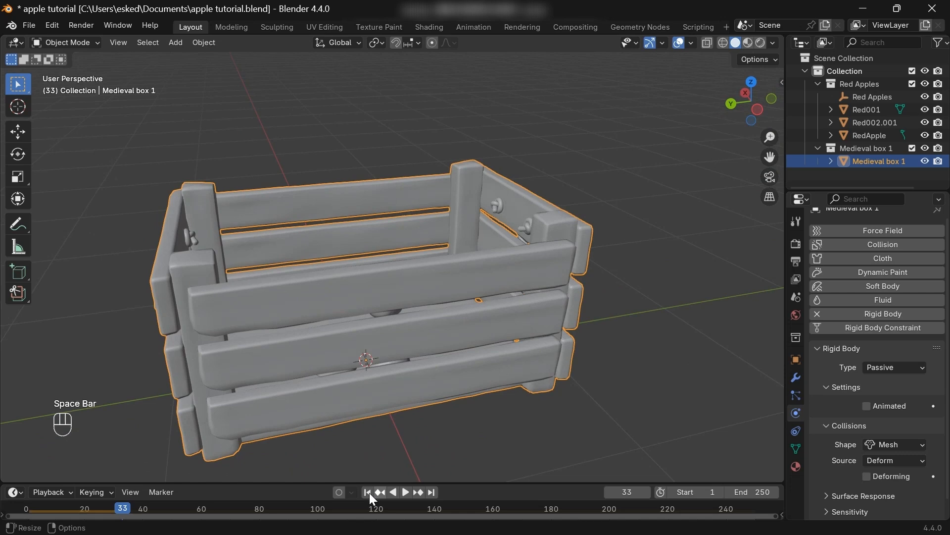
Step: Rewind to frame 1 and stack duplicated active rigid-body apples in a tall column above the crate
click(368, 492)
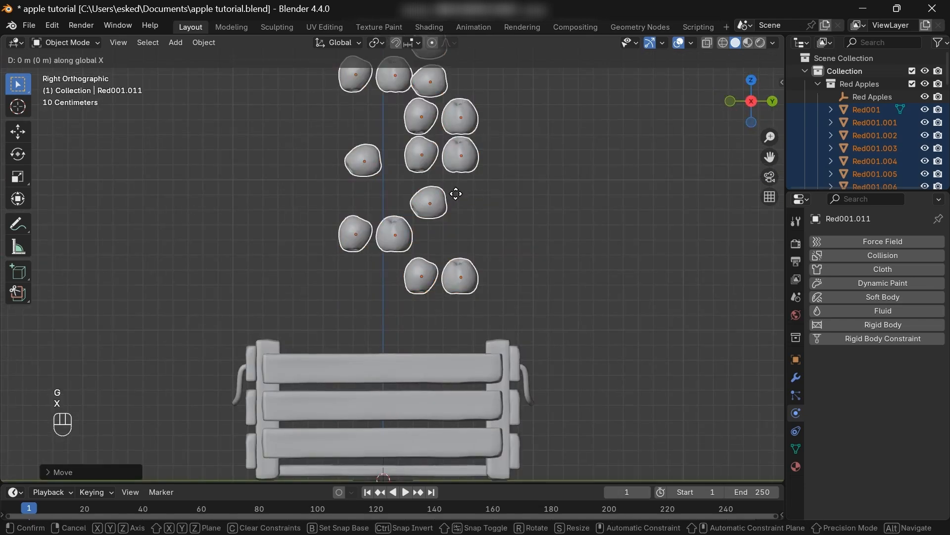
key(Space)
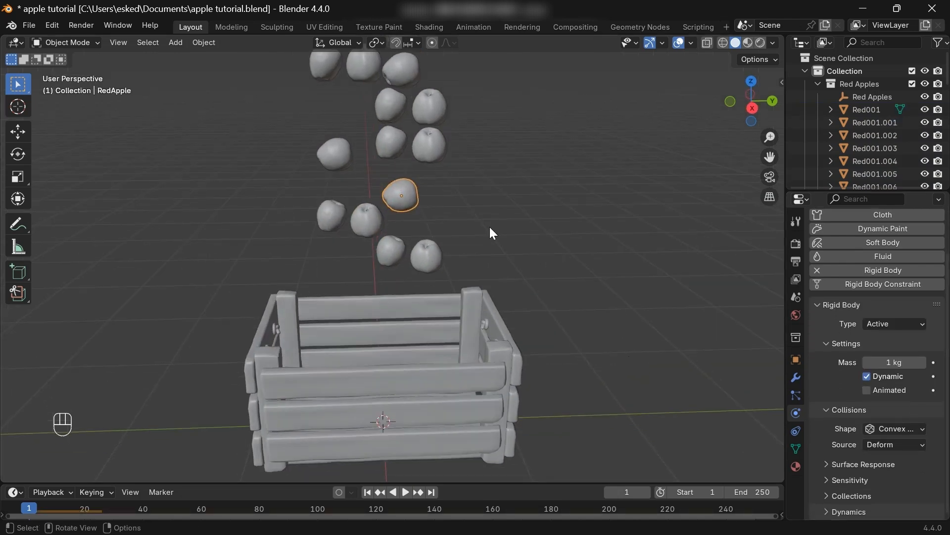
key(KP_1)
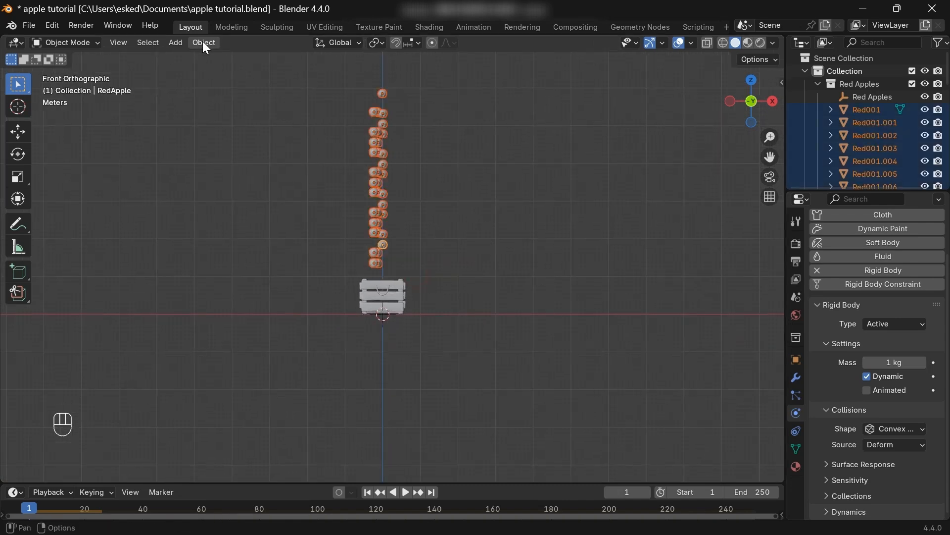
Step: Reset every selected apple's origin to its own geometry with Origin to Geometry
click(204, 43)
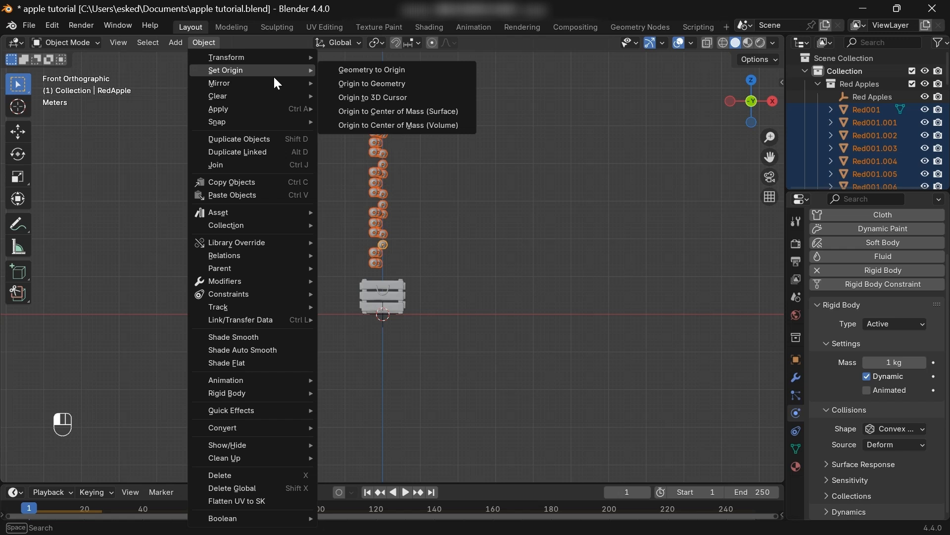
click(372, 69)
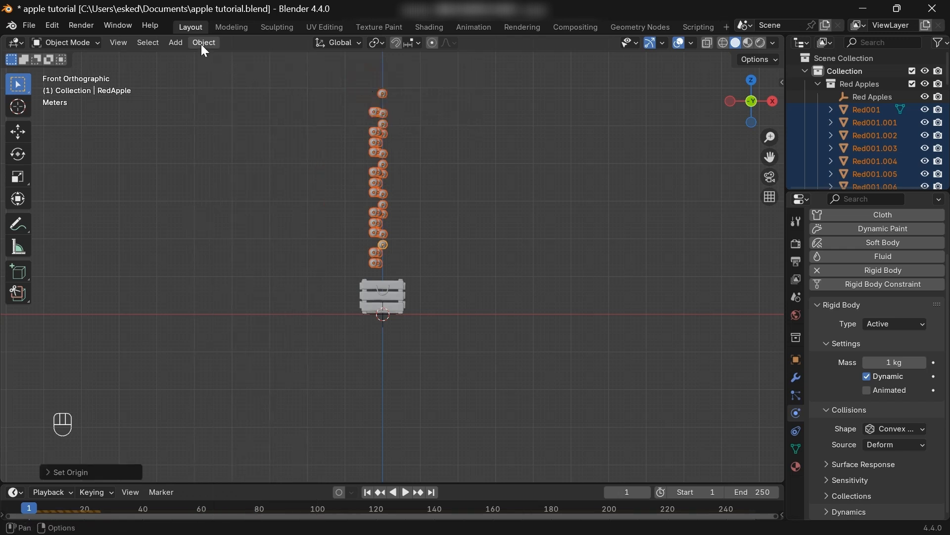
click(203, 42)
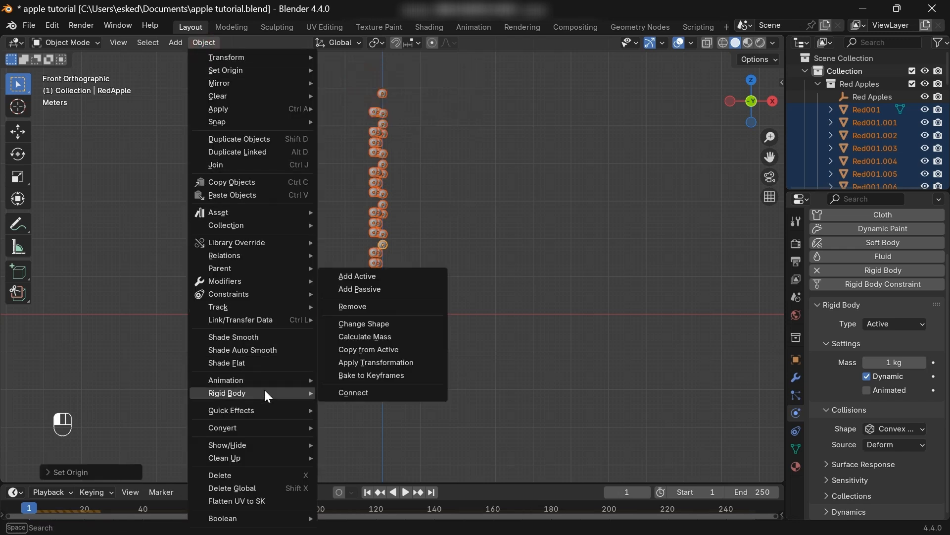
mouse_move(369, 349)
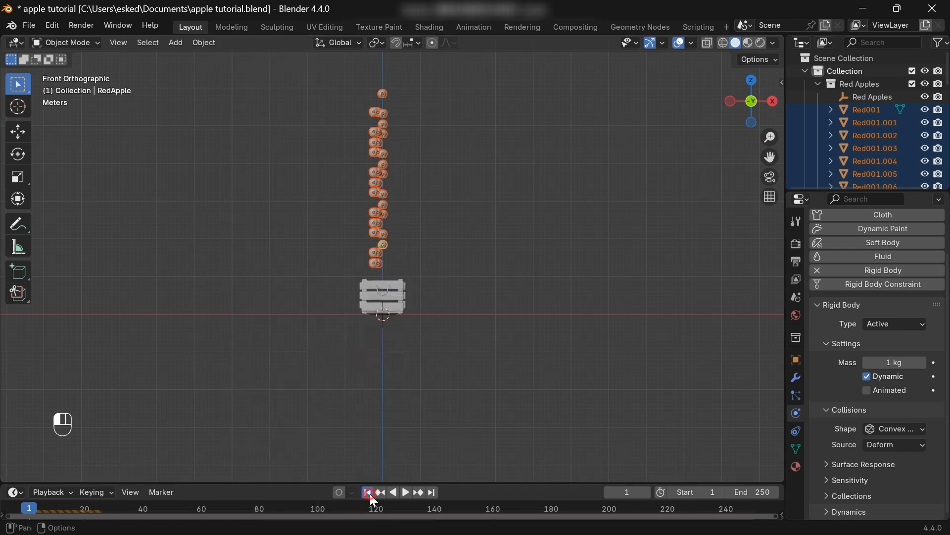
Step: Play the drop until the apples pile inside the crate, then view from the top
key(ctrl+s)
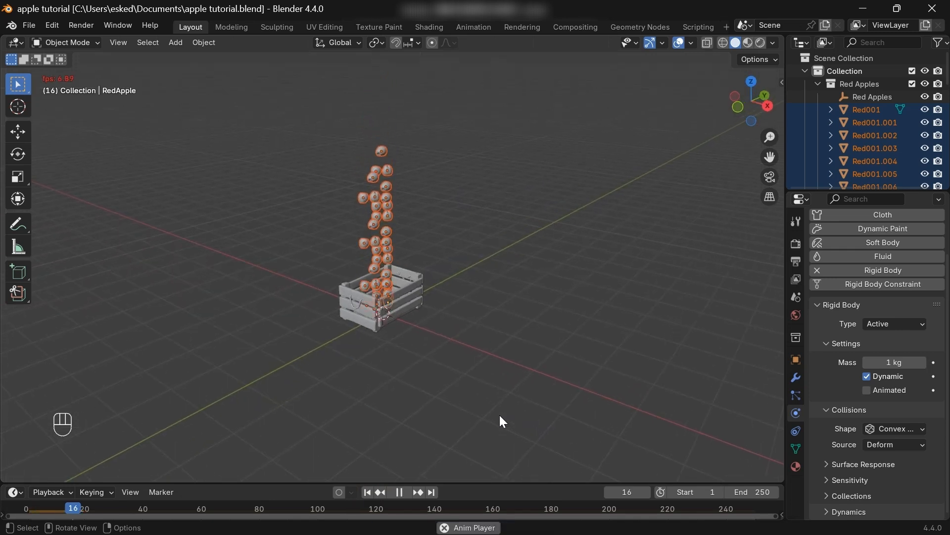
key(Space)
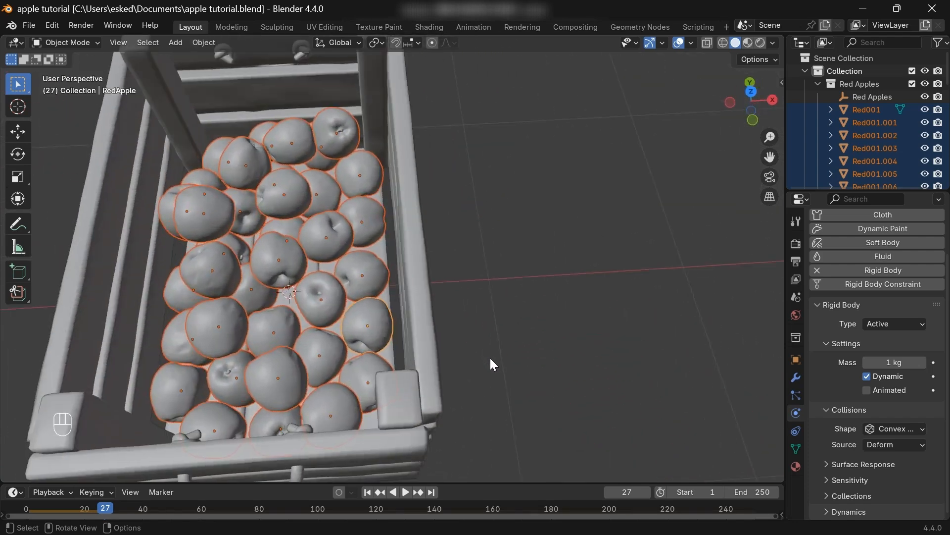
key(KP_7)
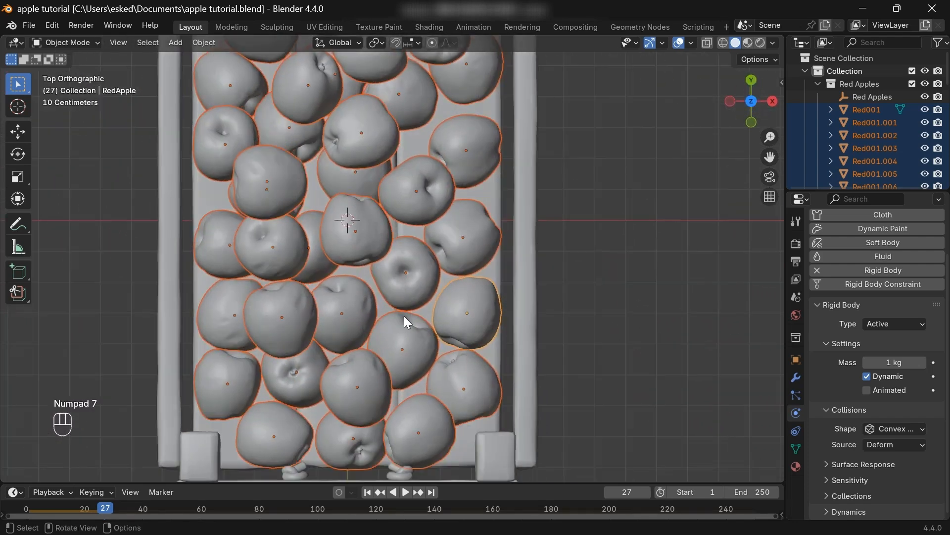
key(M)
text(apples)
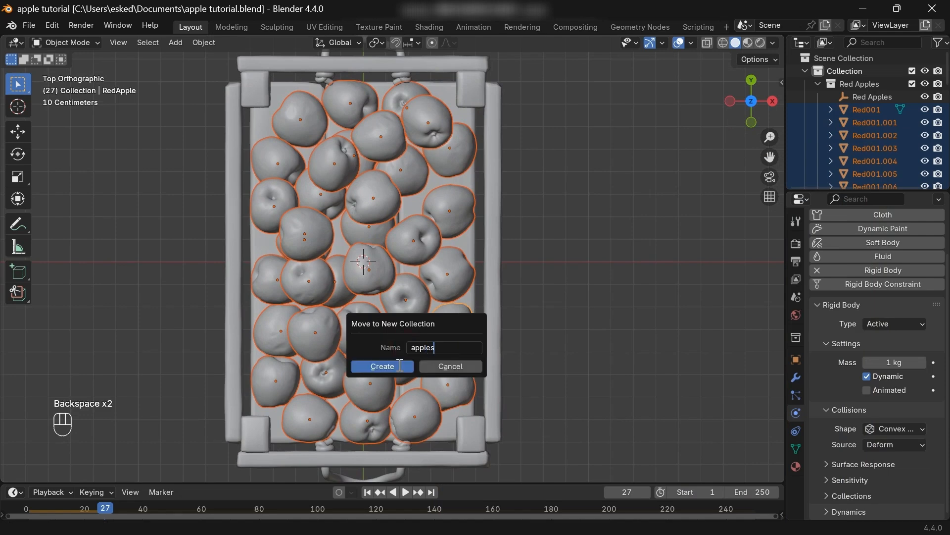
Step: Move the apples into a new collection named 'apples'
click(383, 366)
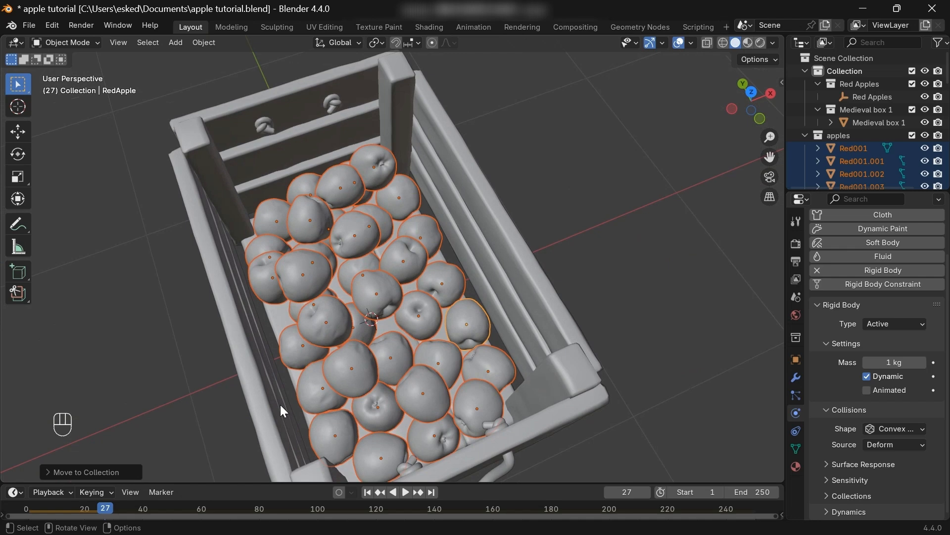
mouse_move(286, 401)
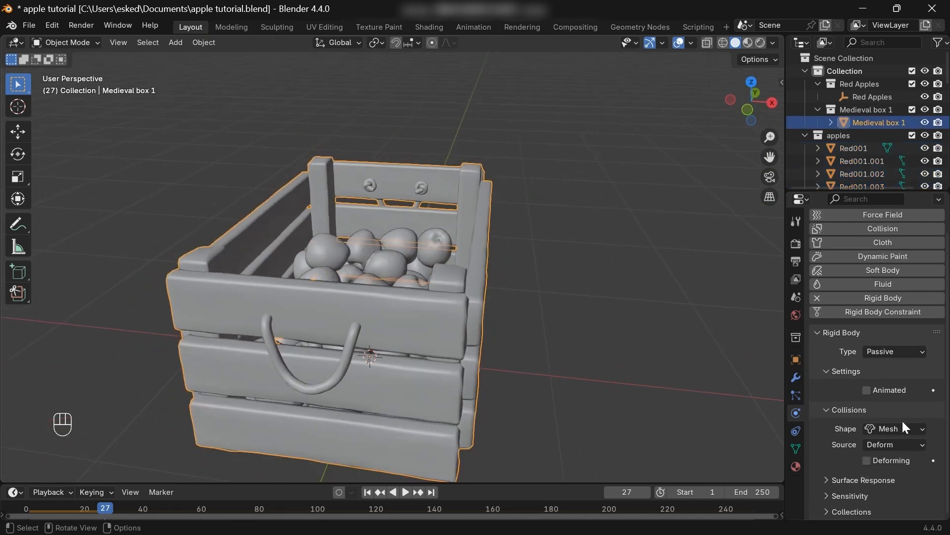
Step: Set the crate's collision margin to 0 m and replay the apple drop from frame 1
click(829, 496)
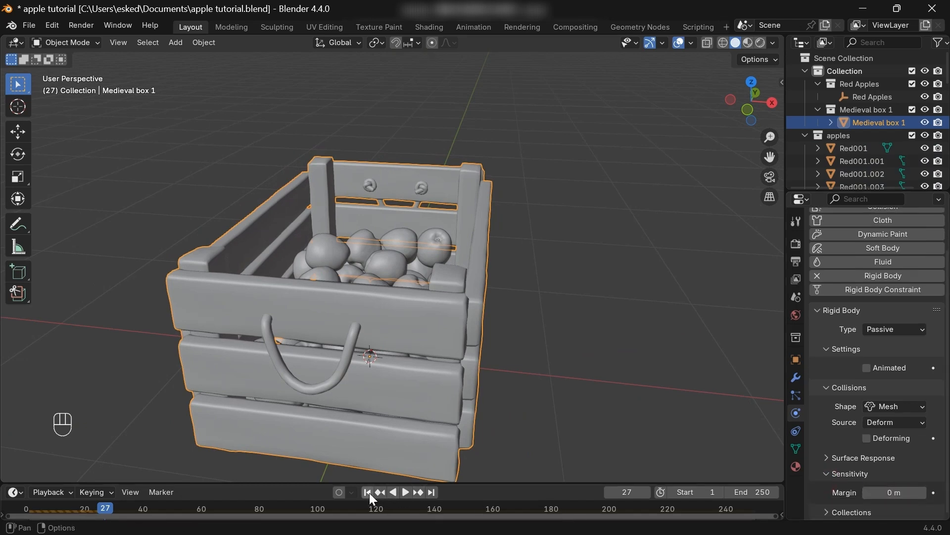
click(773, 43)
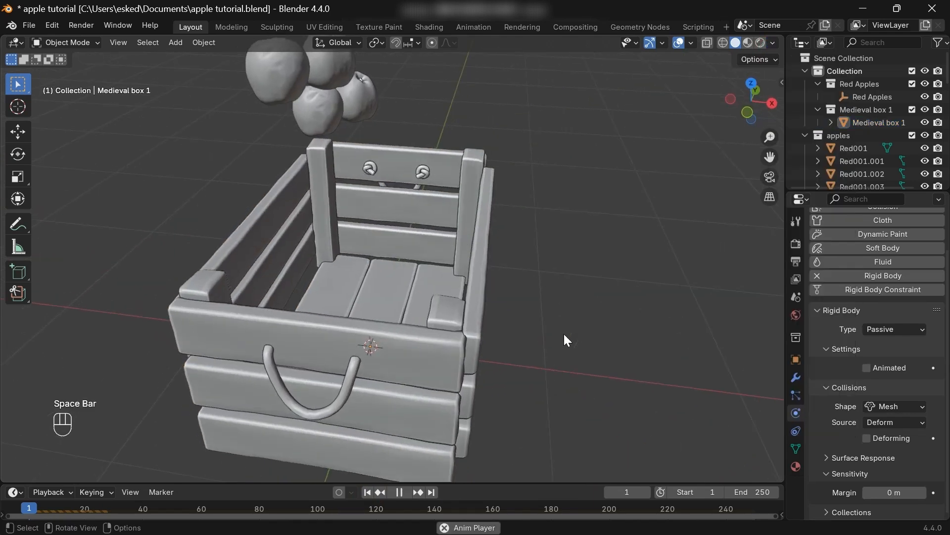
key(Space)
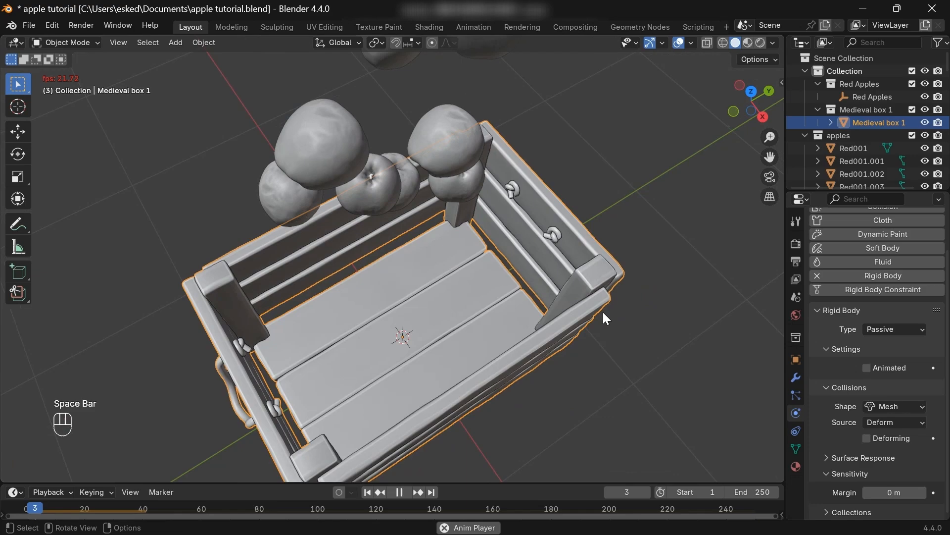
key(Space)
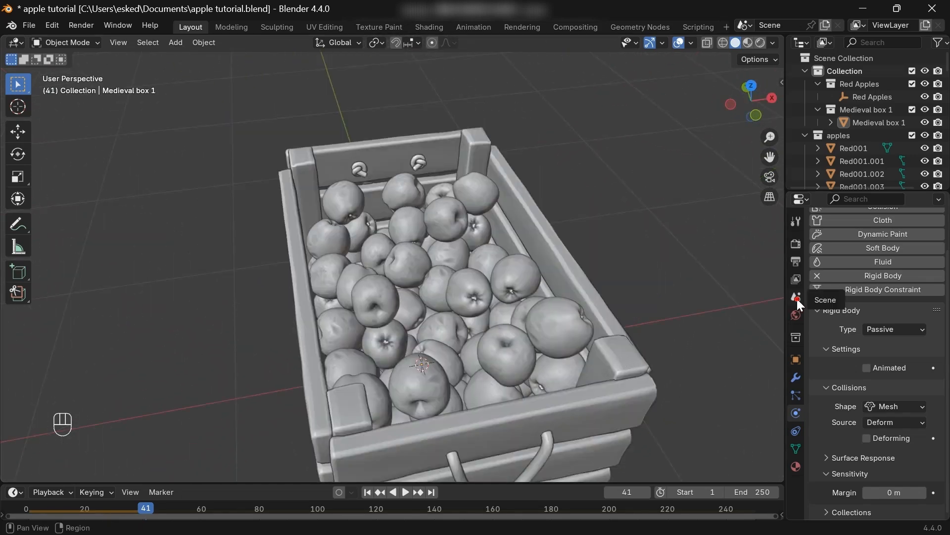
Step: Bake the rigid body cache for frames 1–50 and set the scene end to frame 50
click(796, 297)
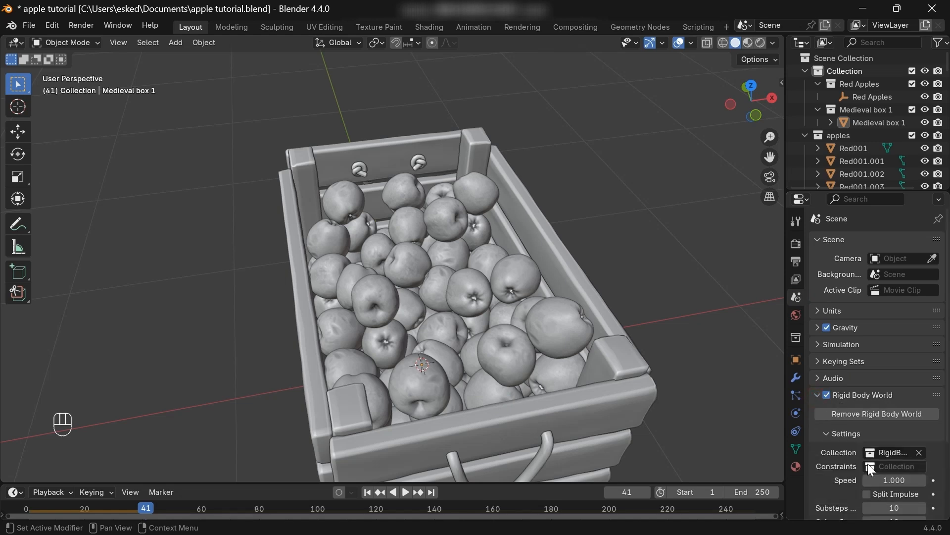
scroll(down, 3)
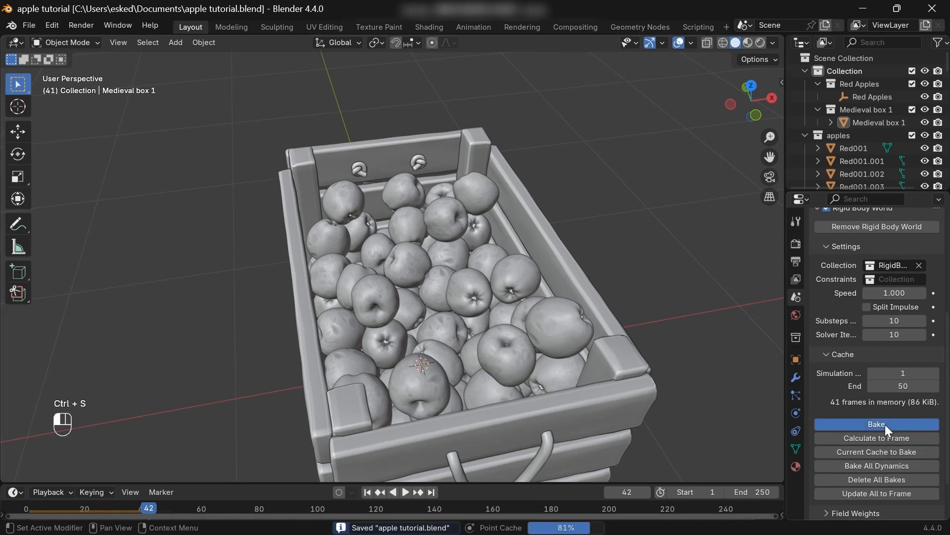
click(876, 424)
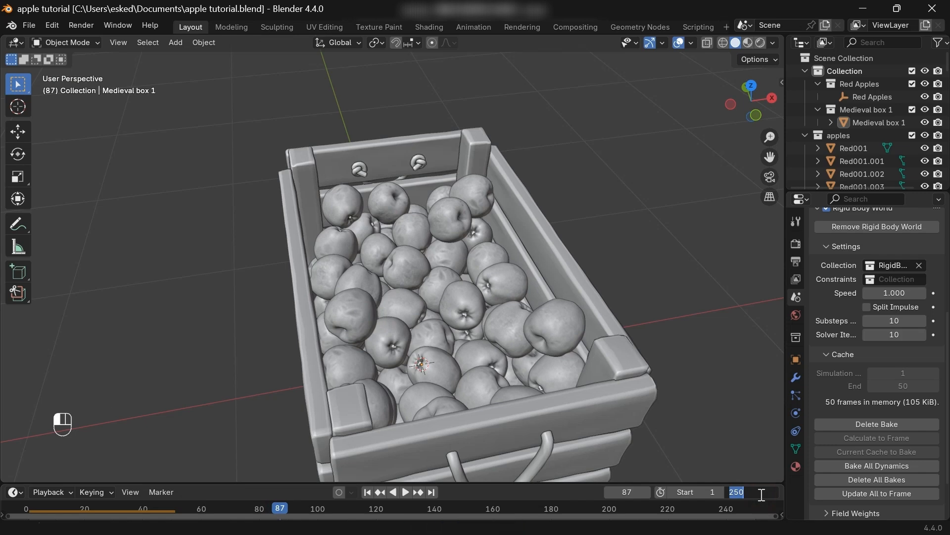
key(Space)
text(50)
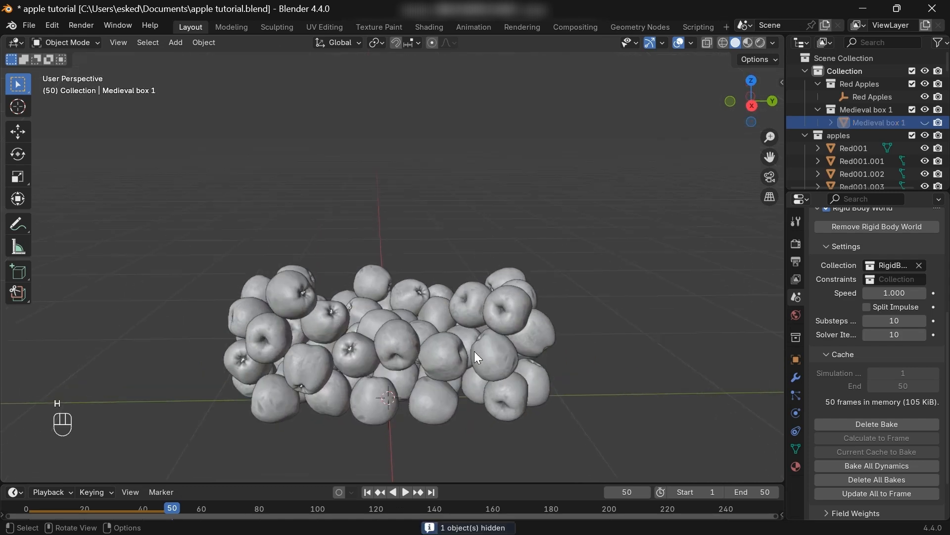
Step: Replay the baked apple drop from orbited views, then select all apple objects in the Outliner
drag(476, 356, 394, 422)
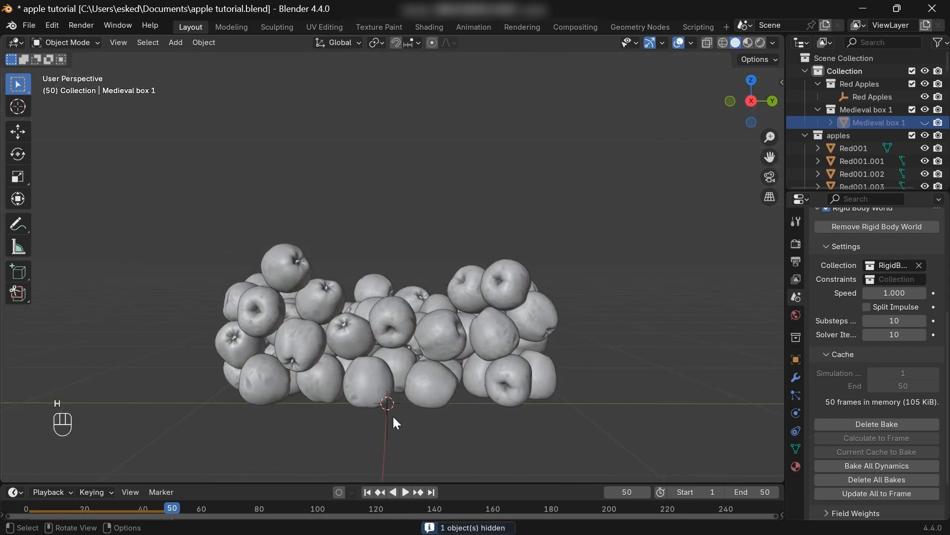
key(Space)
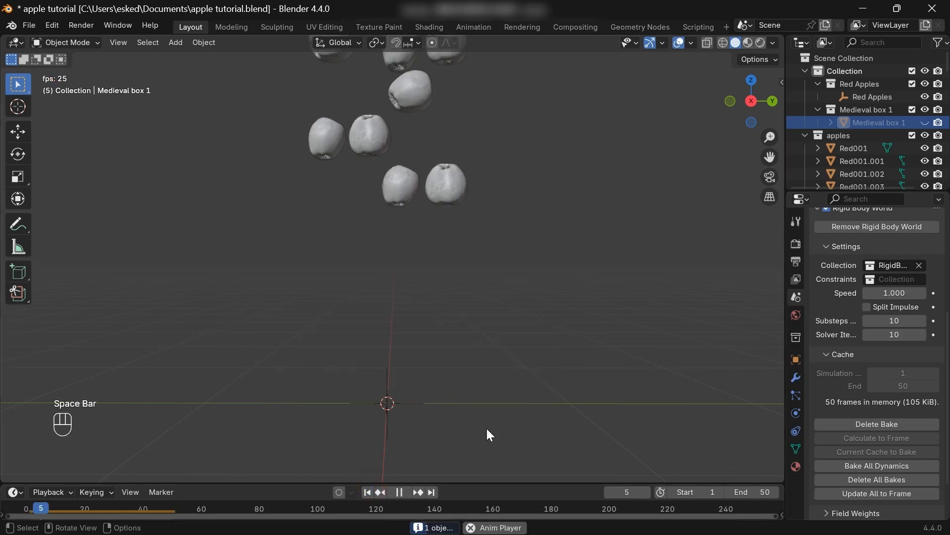
key(Space)
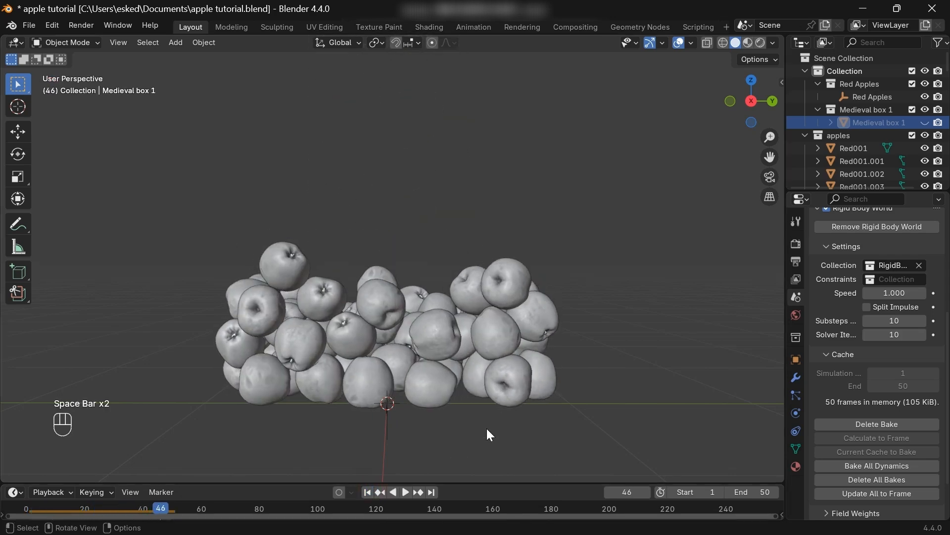
drag(485, 303, 336, 340)
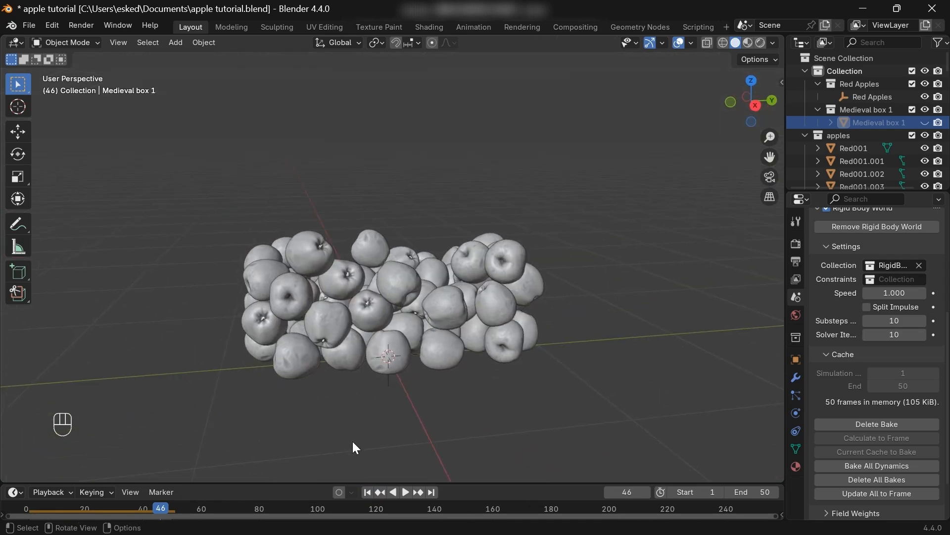
click(296, 372)
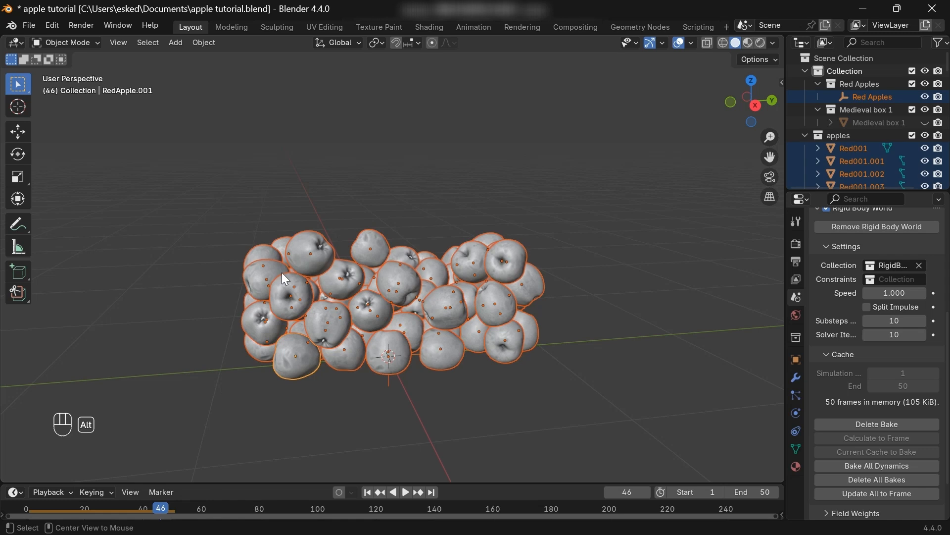
Step: Bake the apples' rigid body motion to keyframes over frames 1–50, then return to frame 1
click(204, 42)
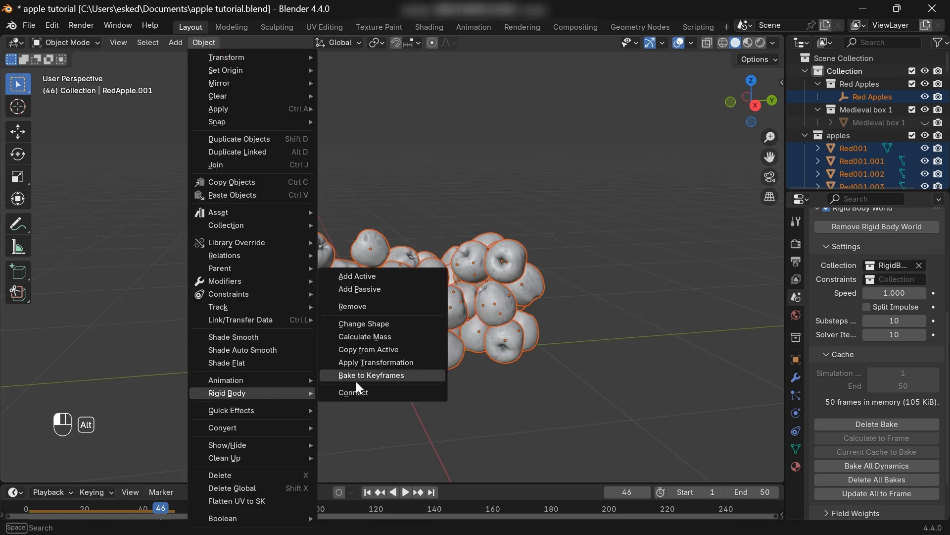
click(371, 375)
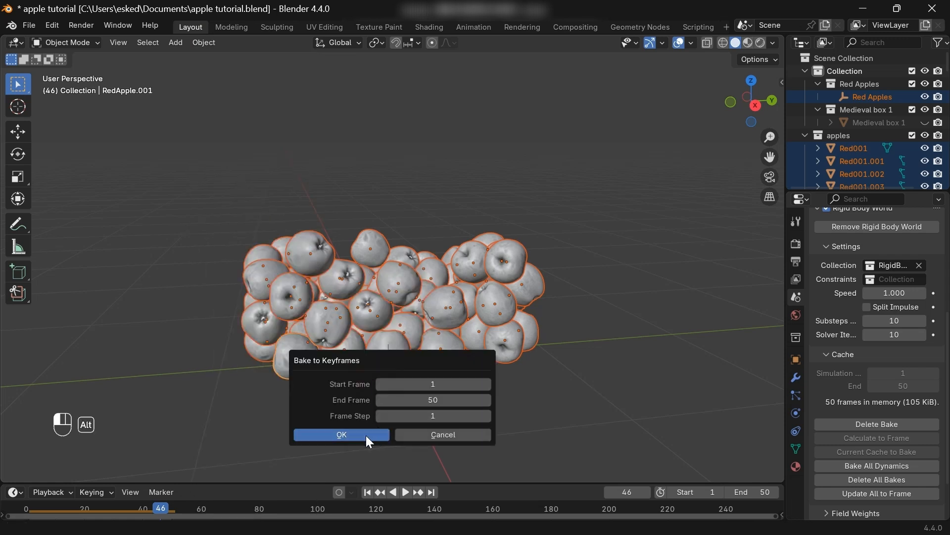
click(342, 434)
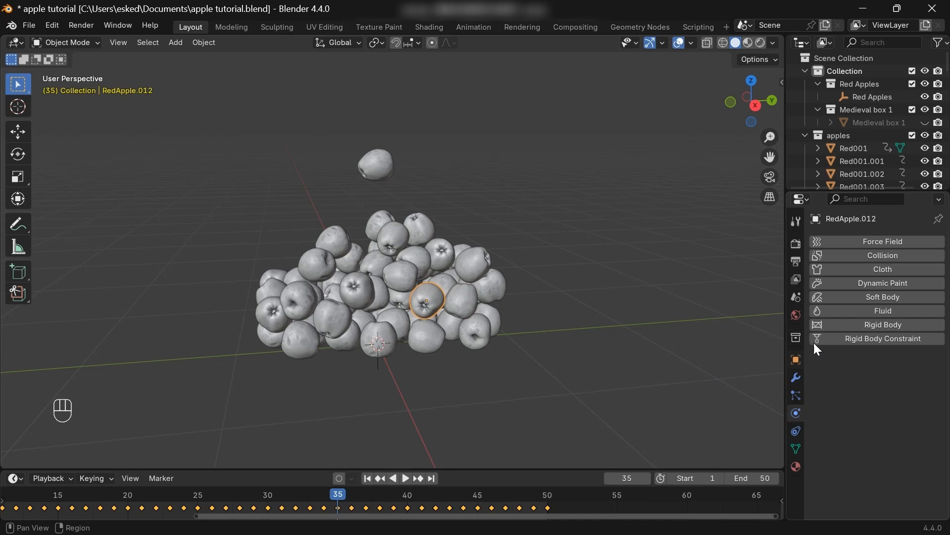
click(368, 478)
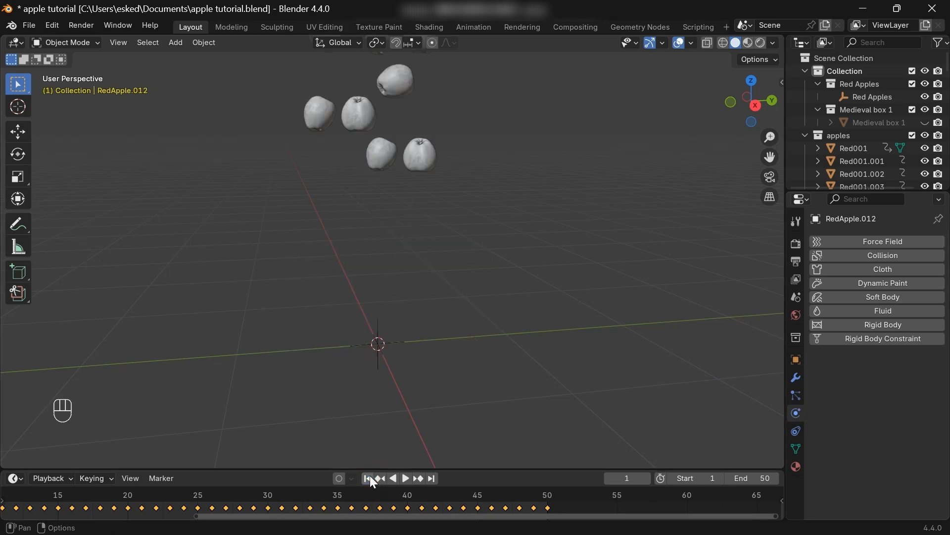
key(space)
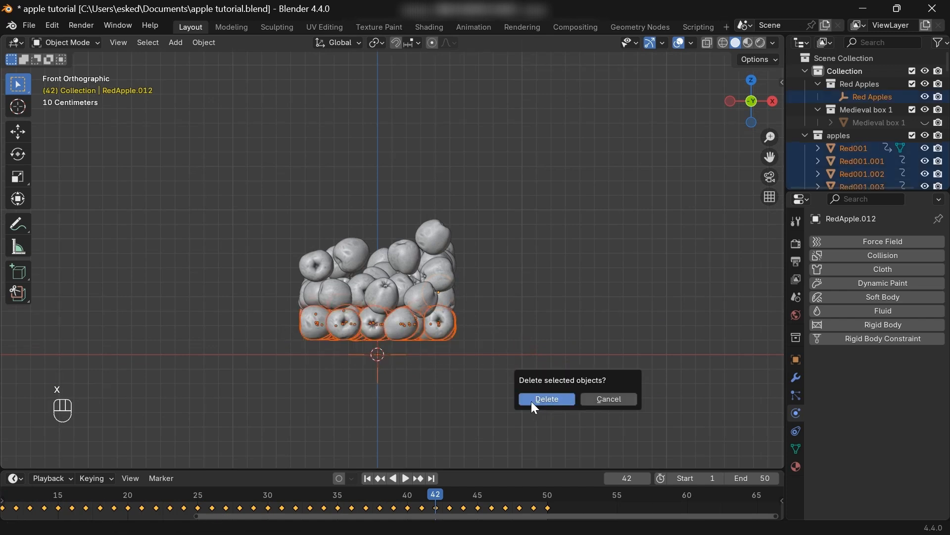
Step: Delete the 32 selected bottom apples and unhide the crate with Alt+H
click(546, 399)
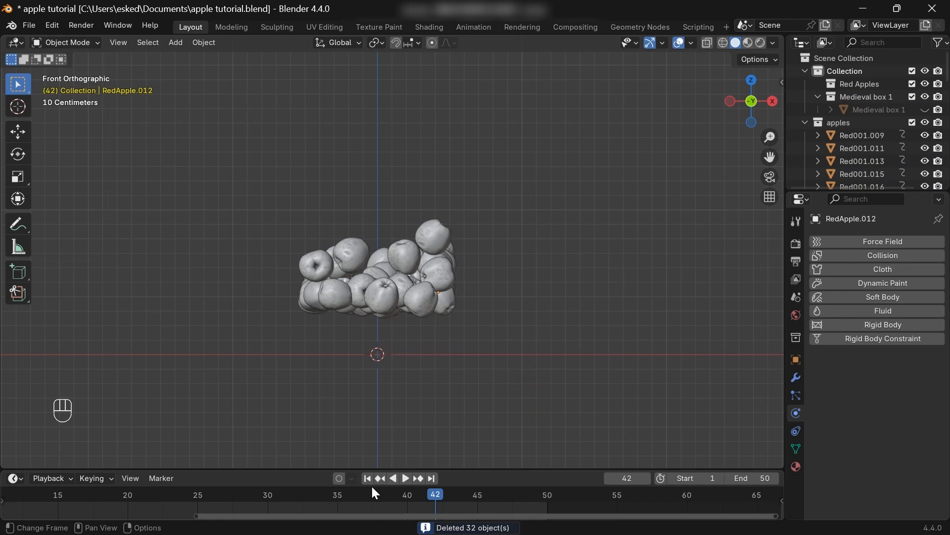
key(Space)
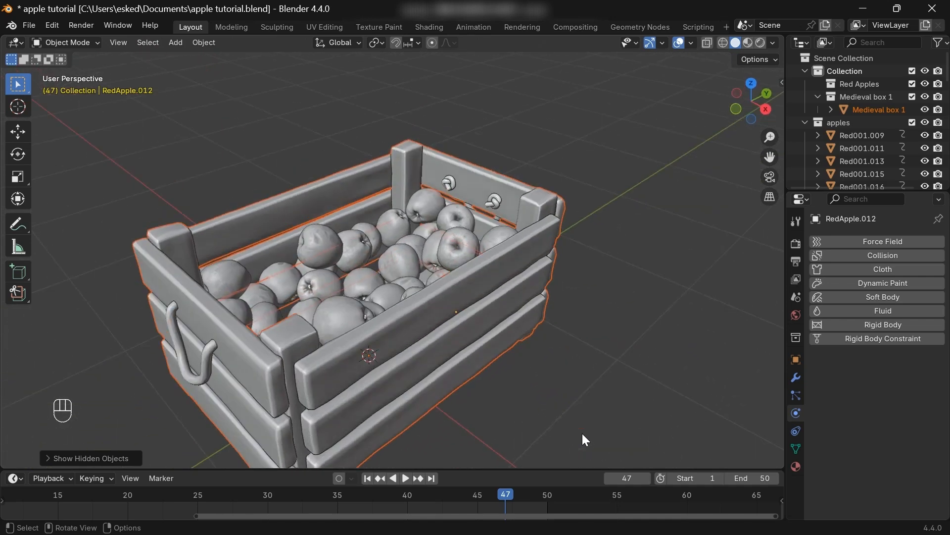
key(Space)
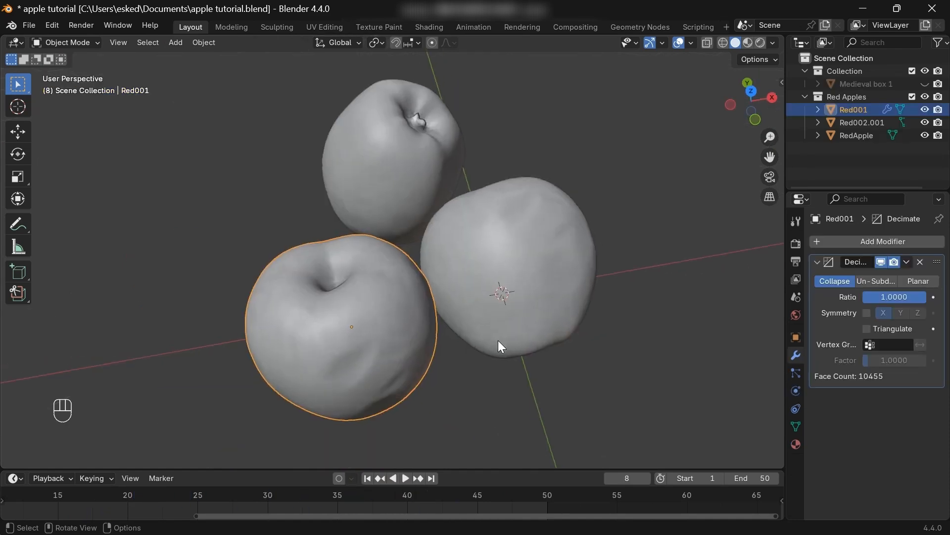
Step: View Red001's full mesh in Edit Mode and delete its Decimate modifier
key(Tab)
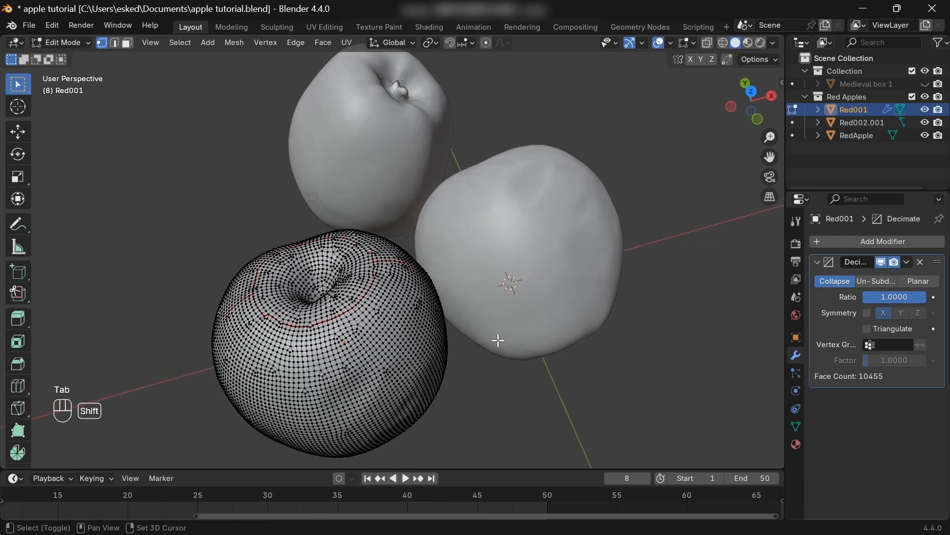
key(a)
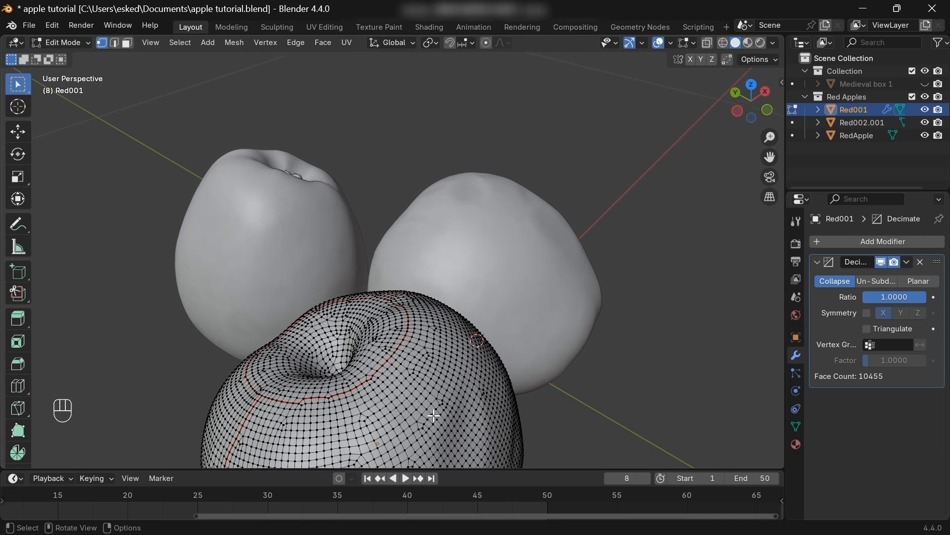
click(920, 262)
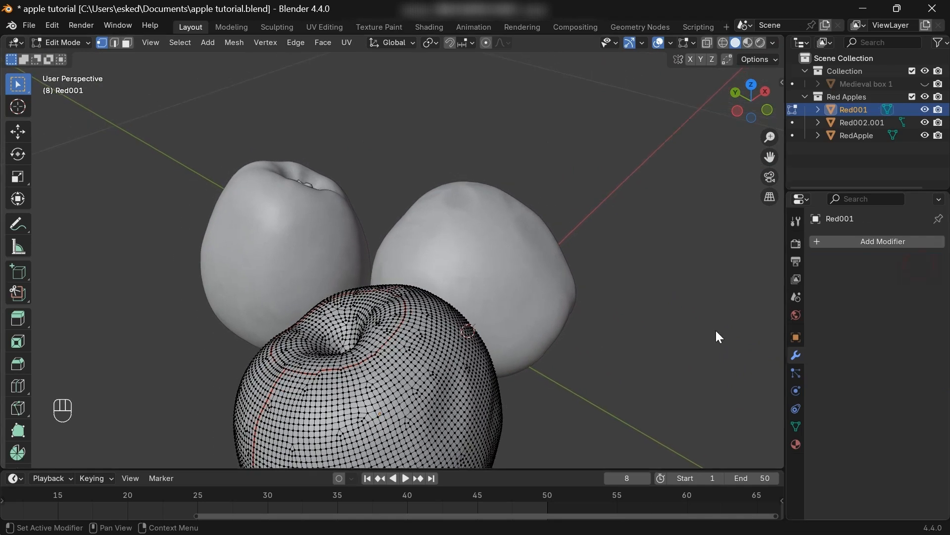
key(Tab)
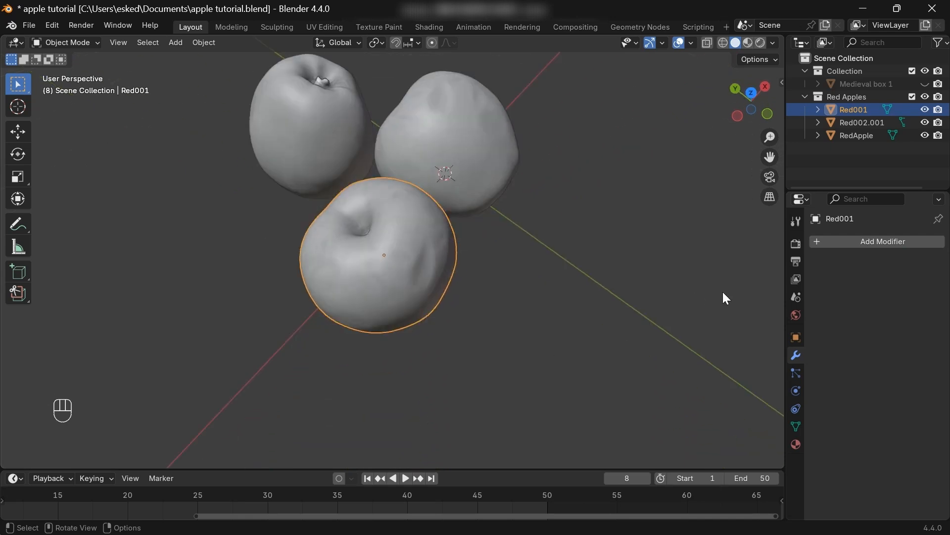
Step: Add a Decimate modifier to Red001 with ratio 0.084, leaving about 1,695 faces
click(882, 241)
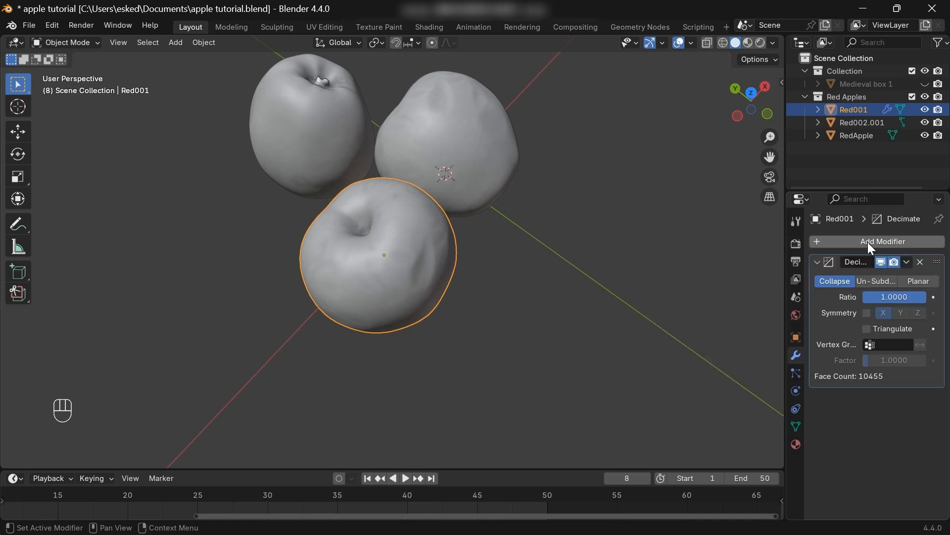
mouse_move(882, 296)
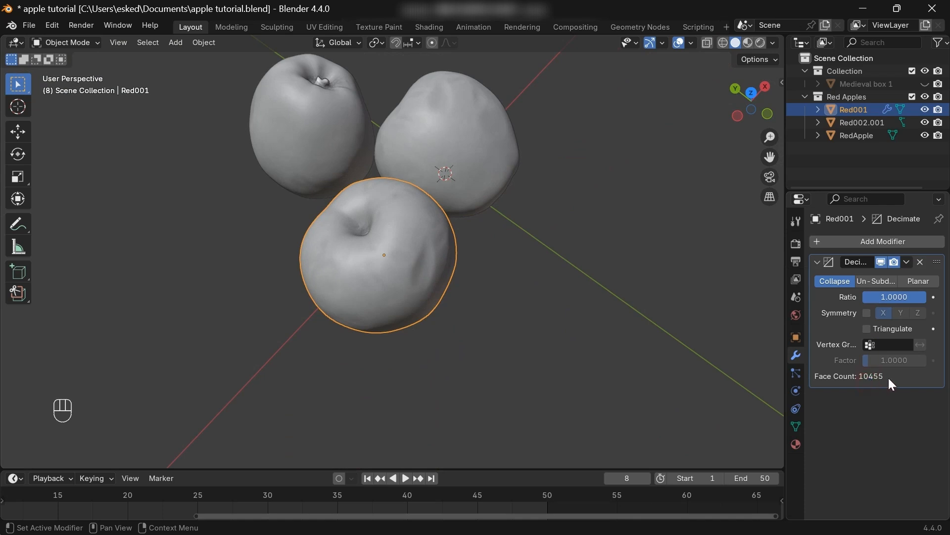
mouse_move(923, 296)
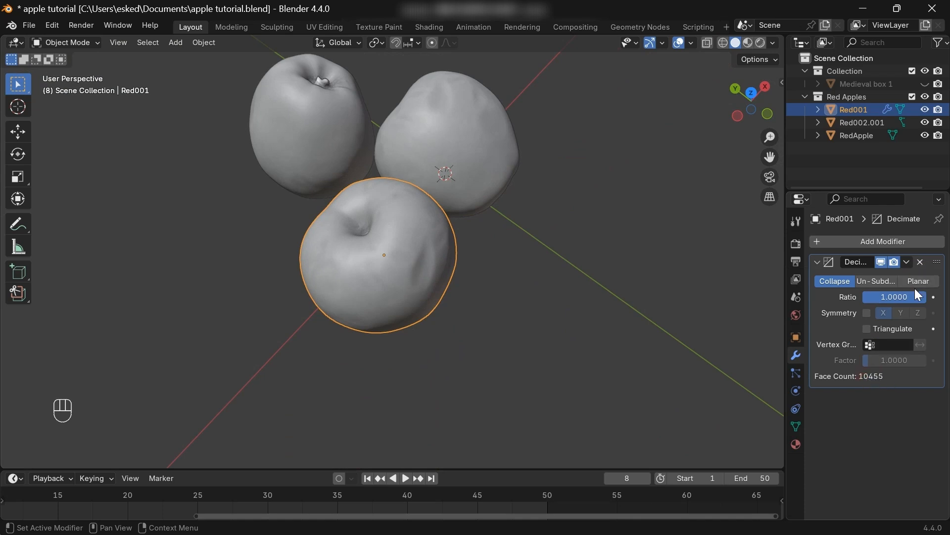
drag(909, 297, 871, 297)
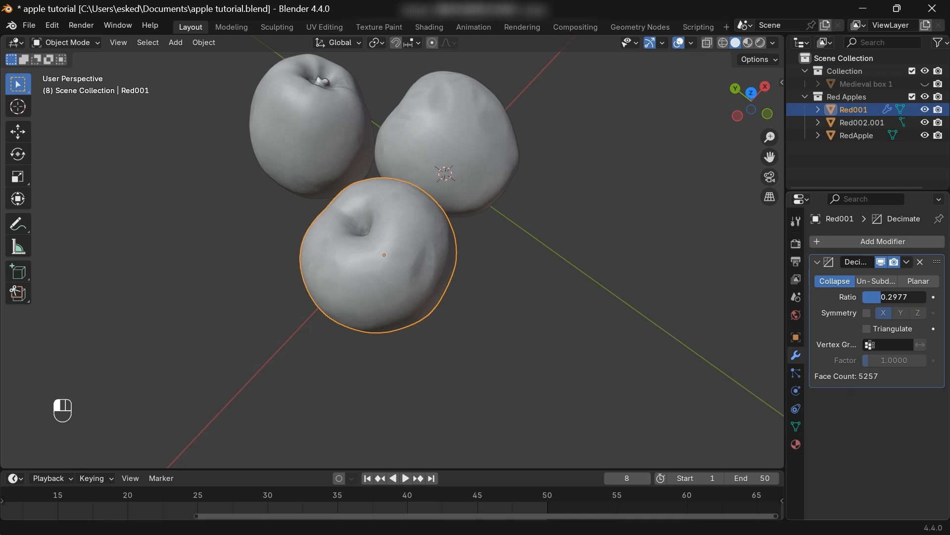
drag(897, 296, 867, 297)
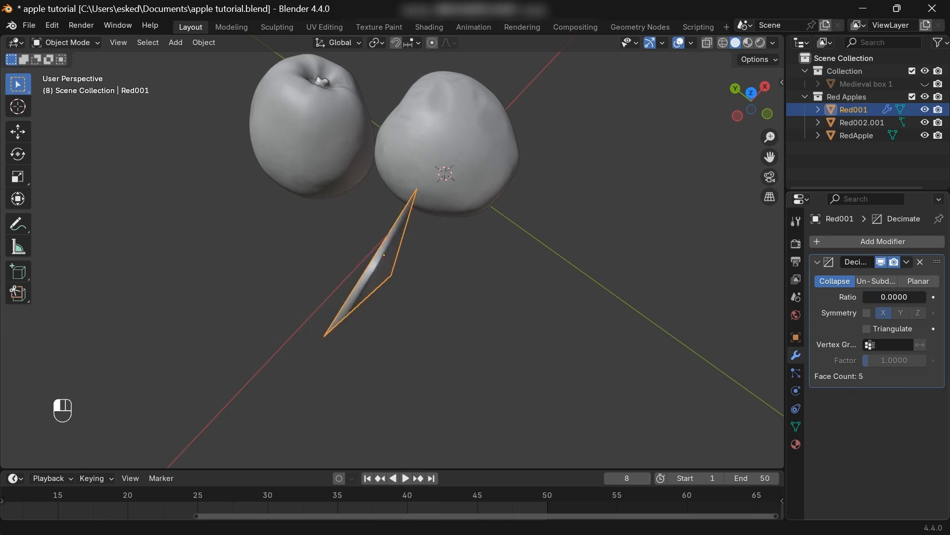
drag(872, 296, 897, 297)
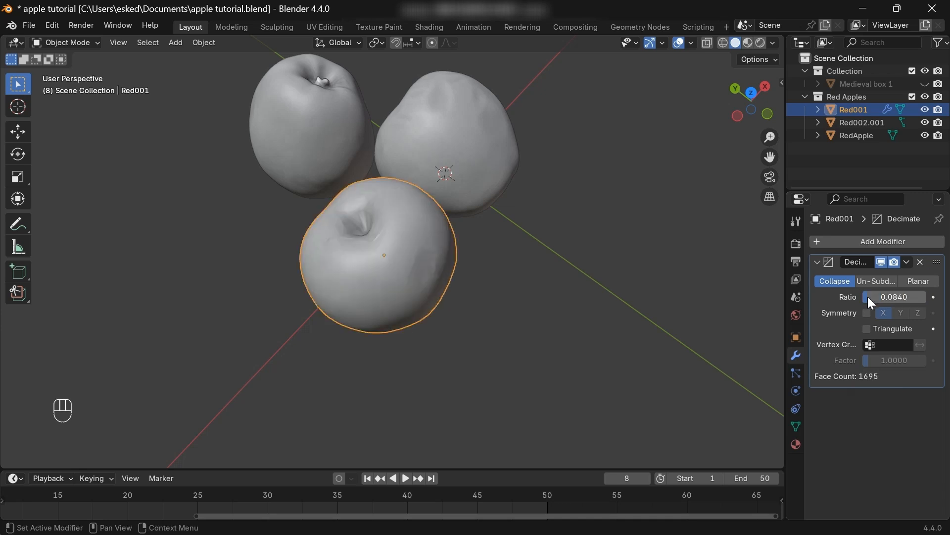
mouse_move(860, 311)
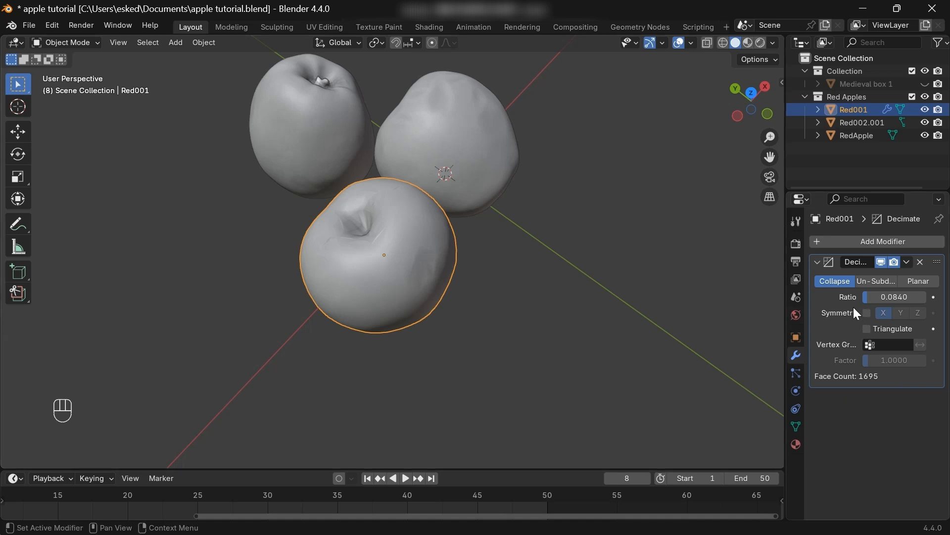